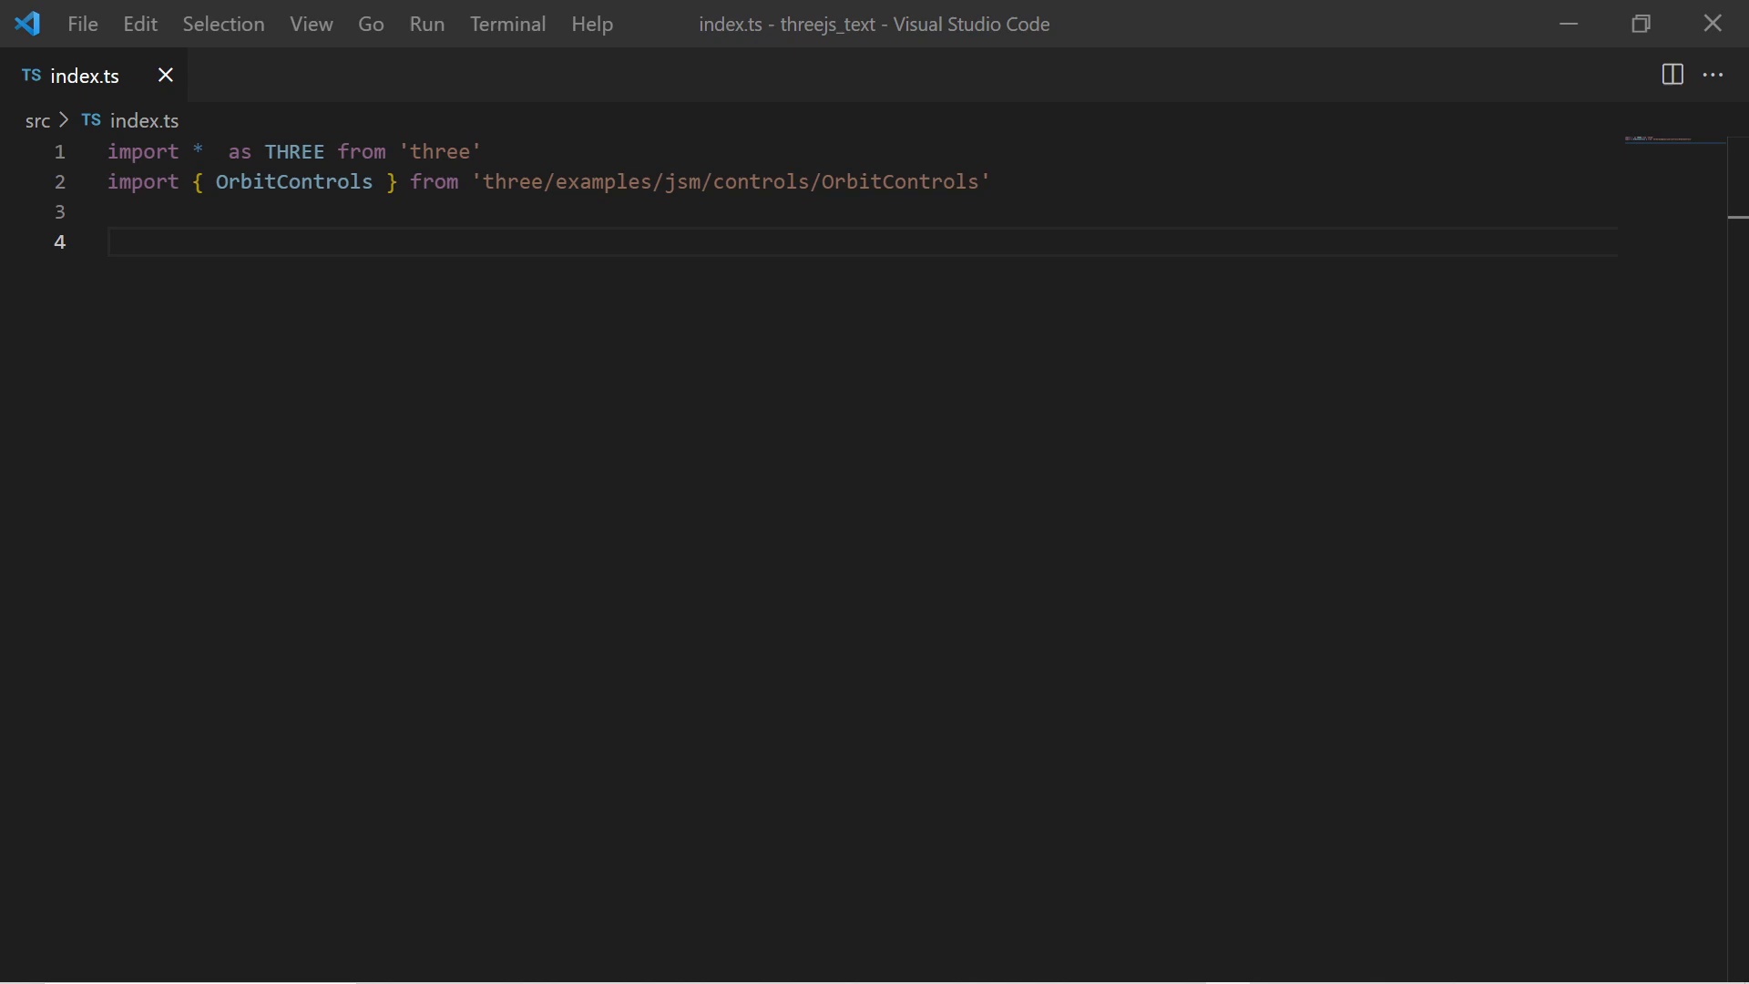
- Create the scene with white background and a window-sized WebGL renderer with shadowMap enabled
{"action": "type", "text": "// SCENE"}
{"action": "type", "text": "const scene = new THREE.Scene();"}
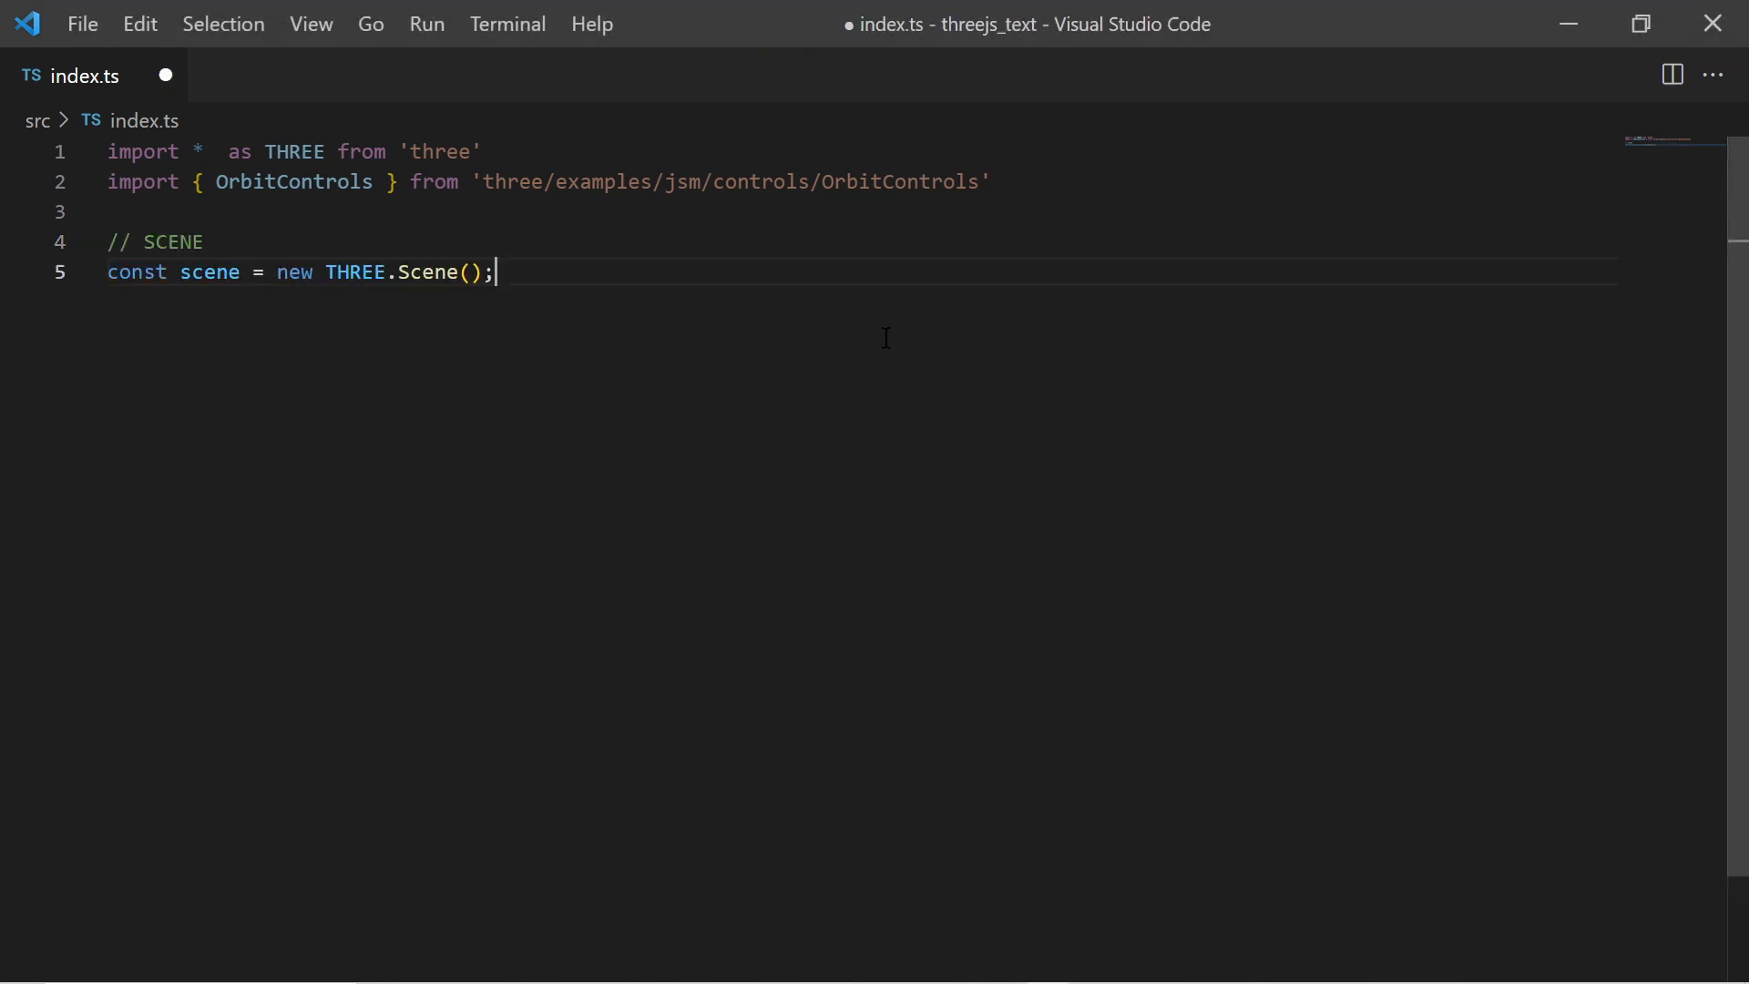
{"action": "key", "text": "ctrl+s"}
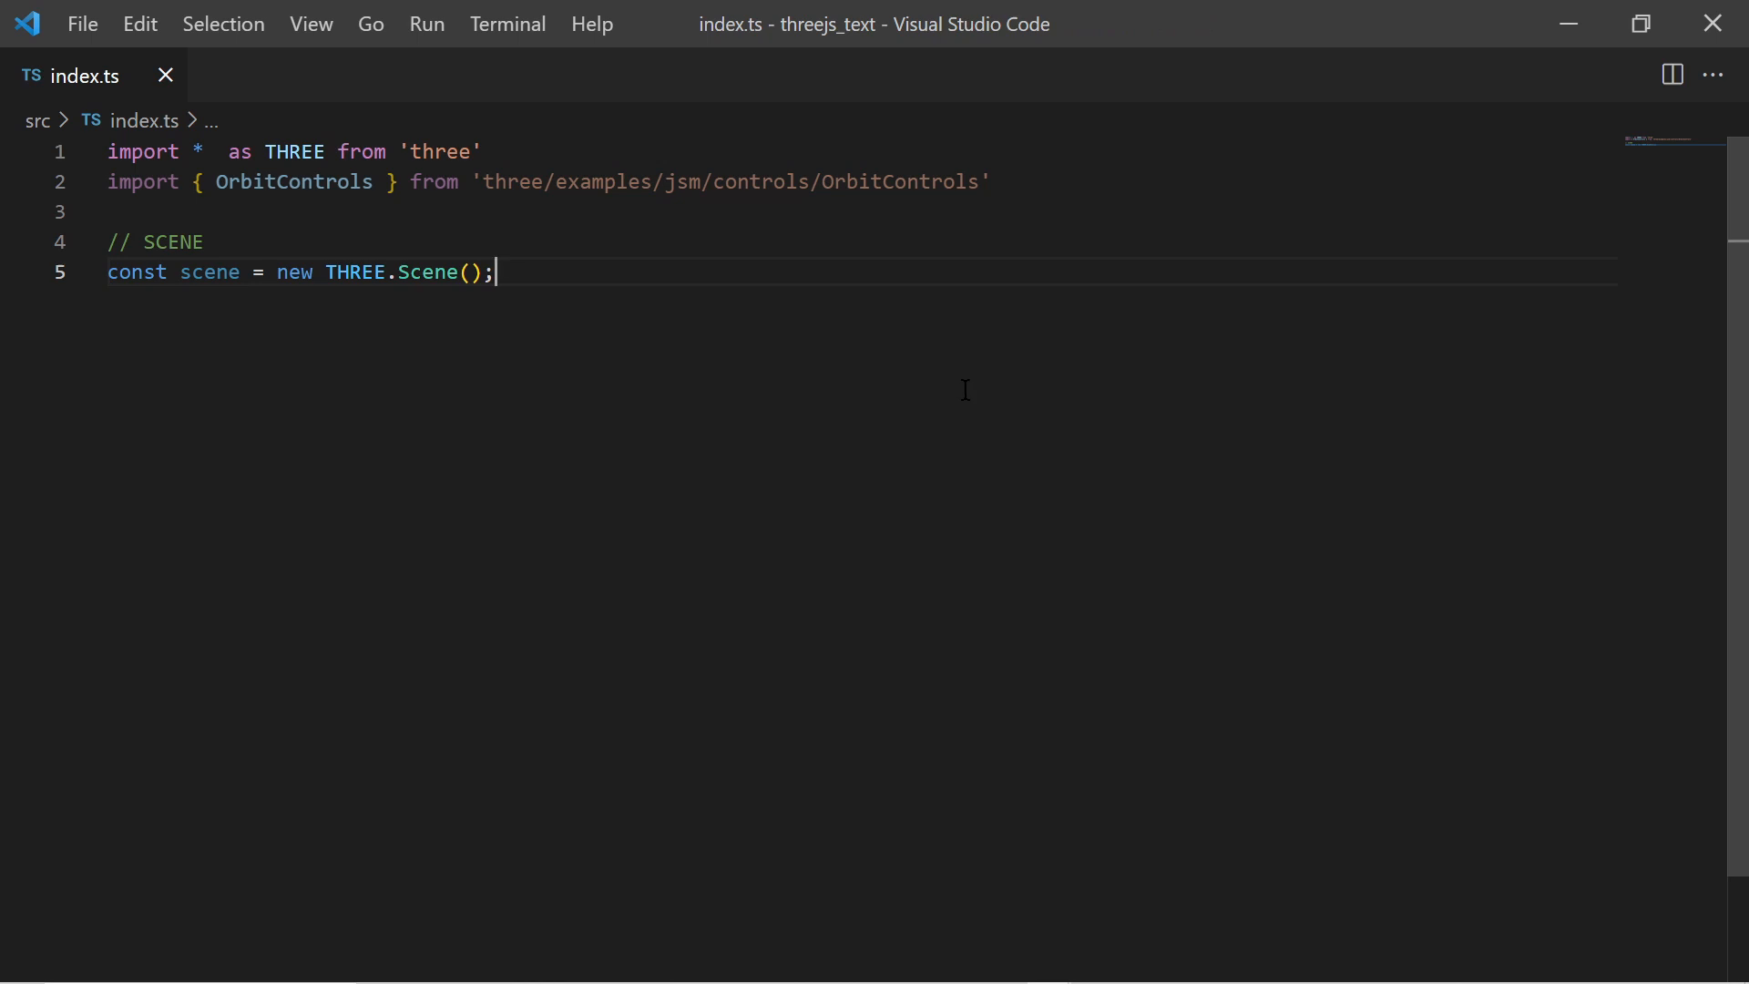
{"action": "type", "text": "scene.background = new THREE.Color(0xffffff);"}
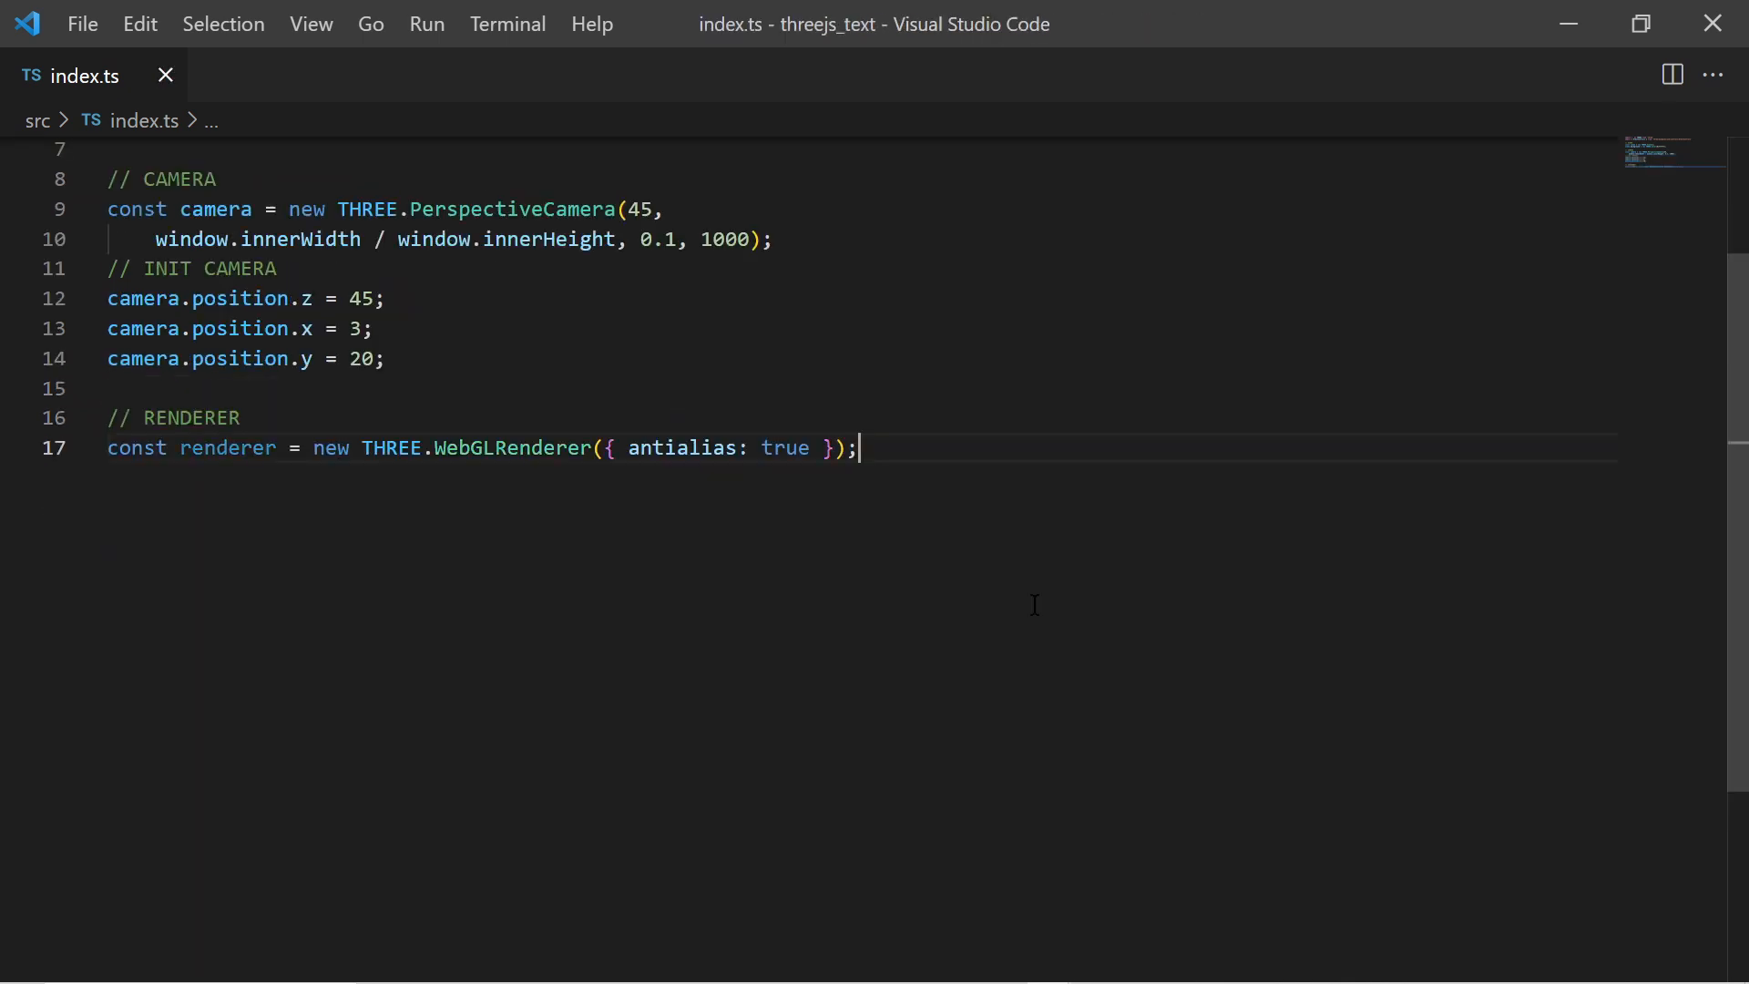
{"action": "type", "text": "renderer.setSize(window.innerWidth, window.innerHeight);"}
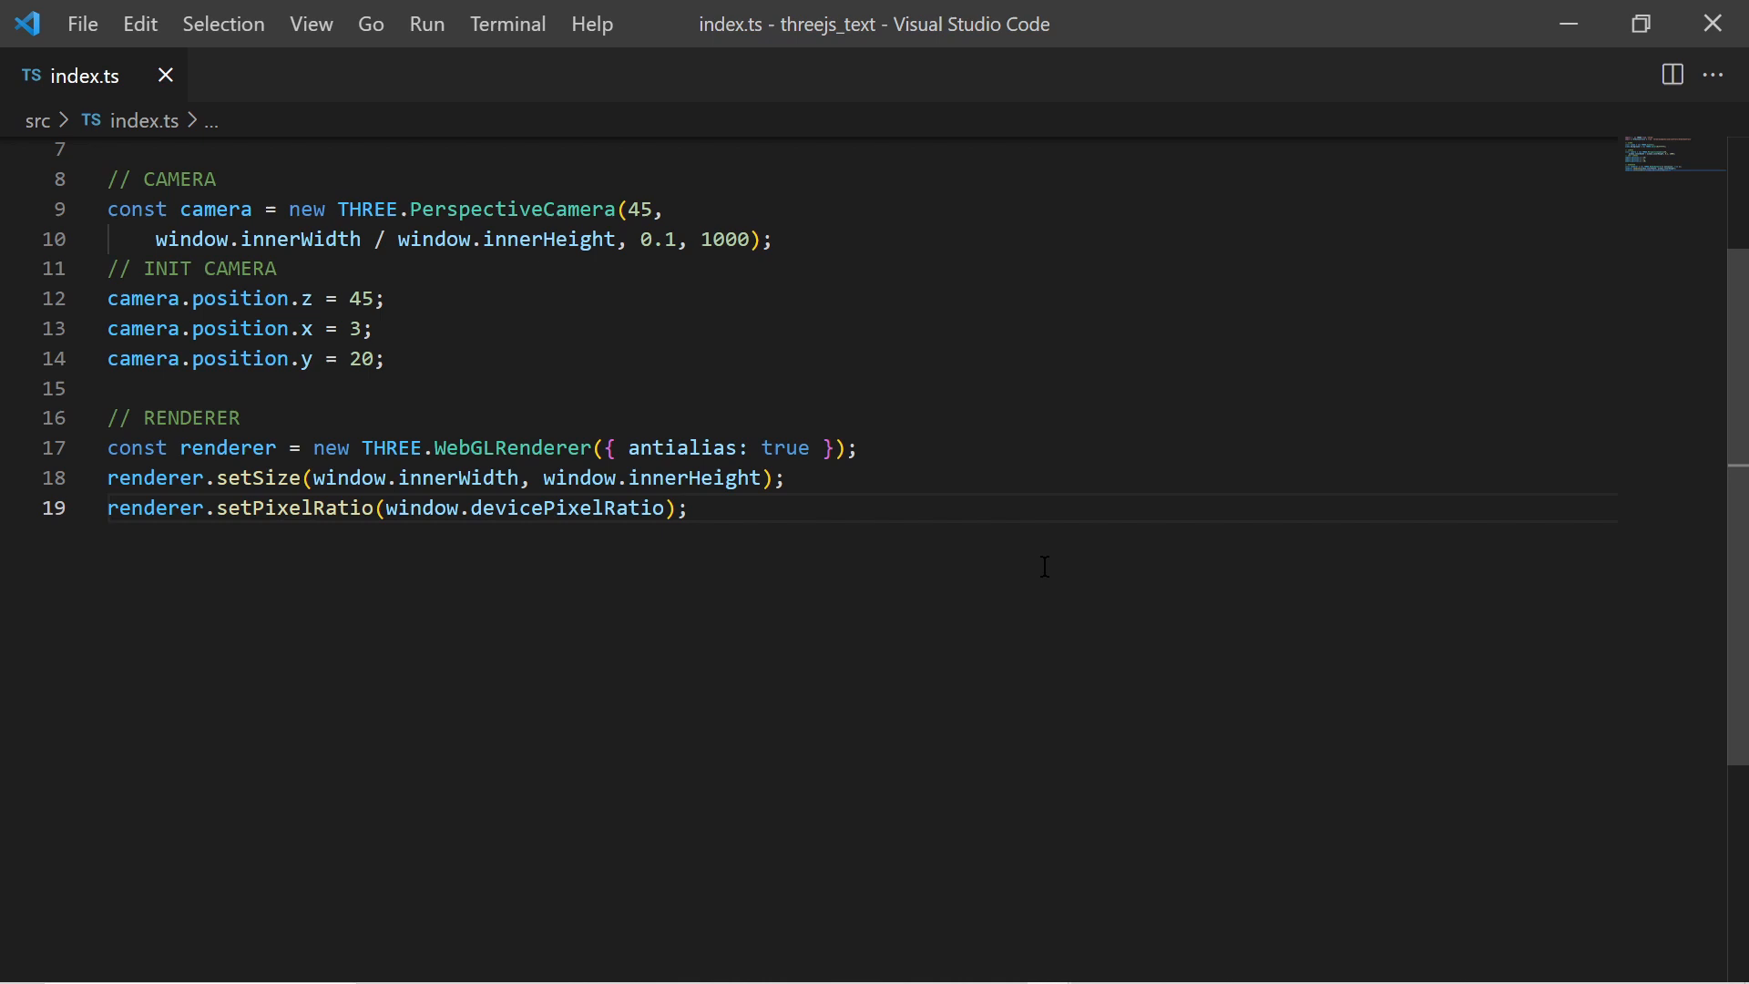
{"action": "type", "text": "renderer.shadowMap.enabled = true"}
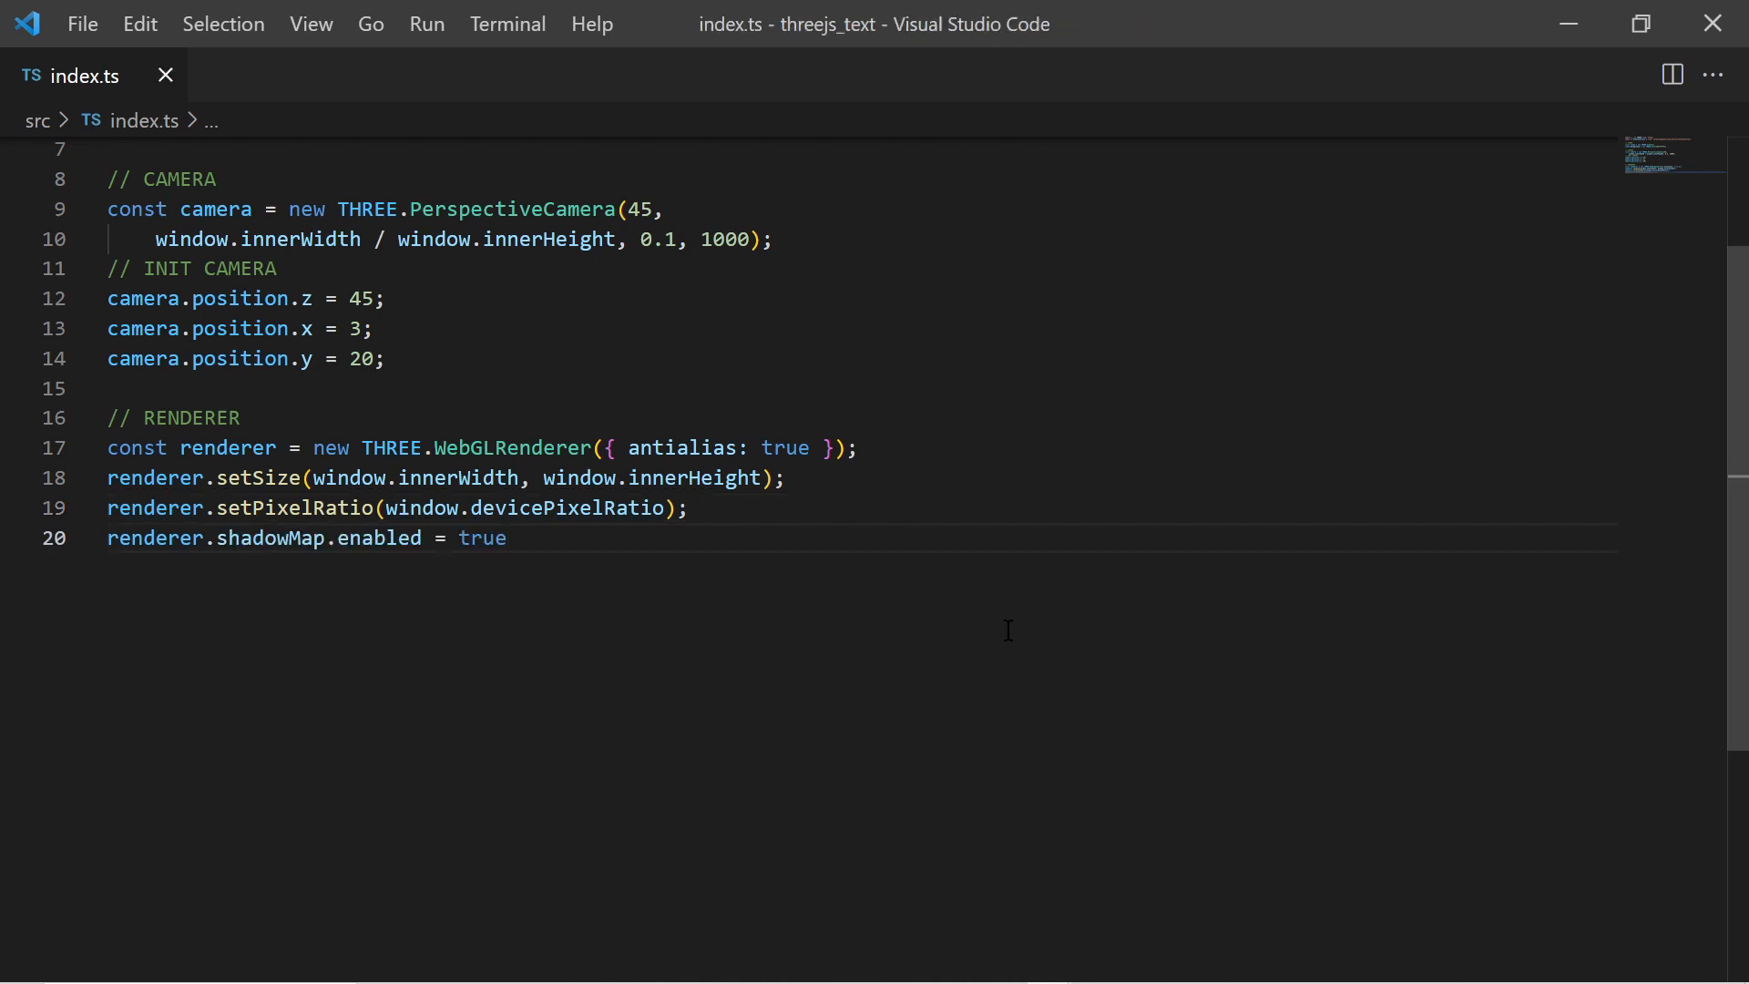
{"action": "mouse_move", "coordinate": [1080, 669]}
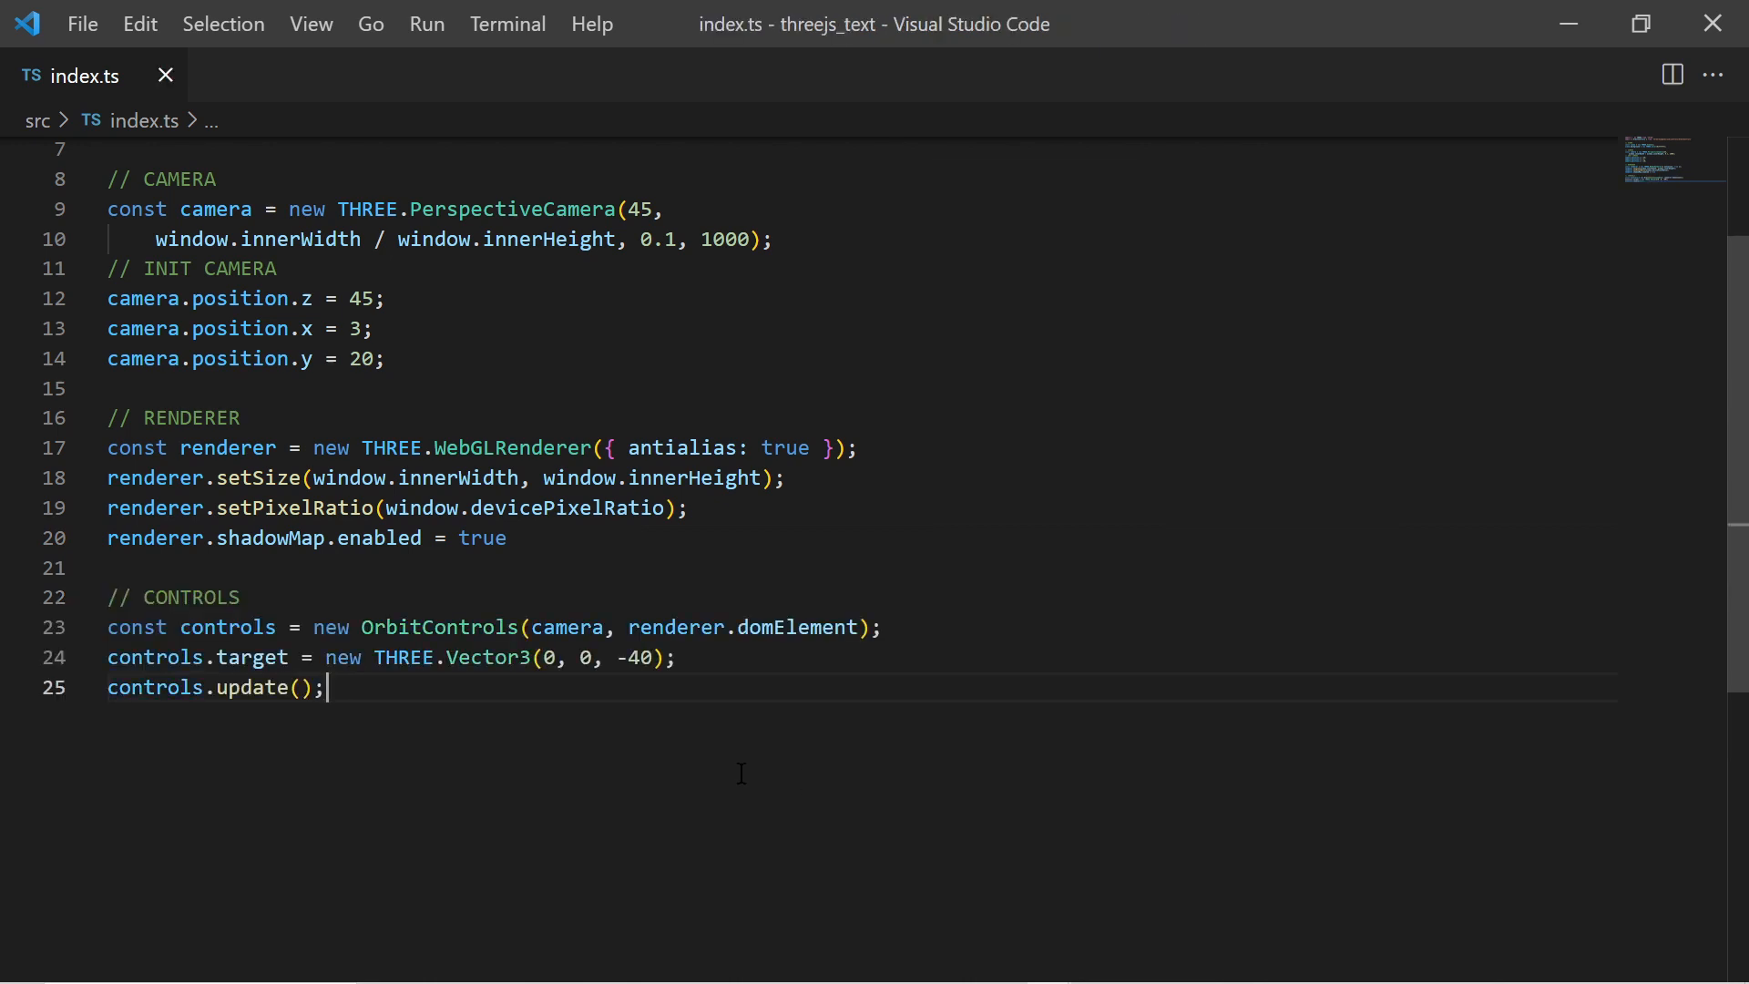
- Add a 200x200 MeshPhong ground plane, the lights and the animate loop, and save
{"action": "type", "text": "const plane = new THREE.Mesh(new THREE.PlaneGeometry(200, 200), new THREE.MeshPhongMaterial({ color: 0x0a7d15 }));"}
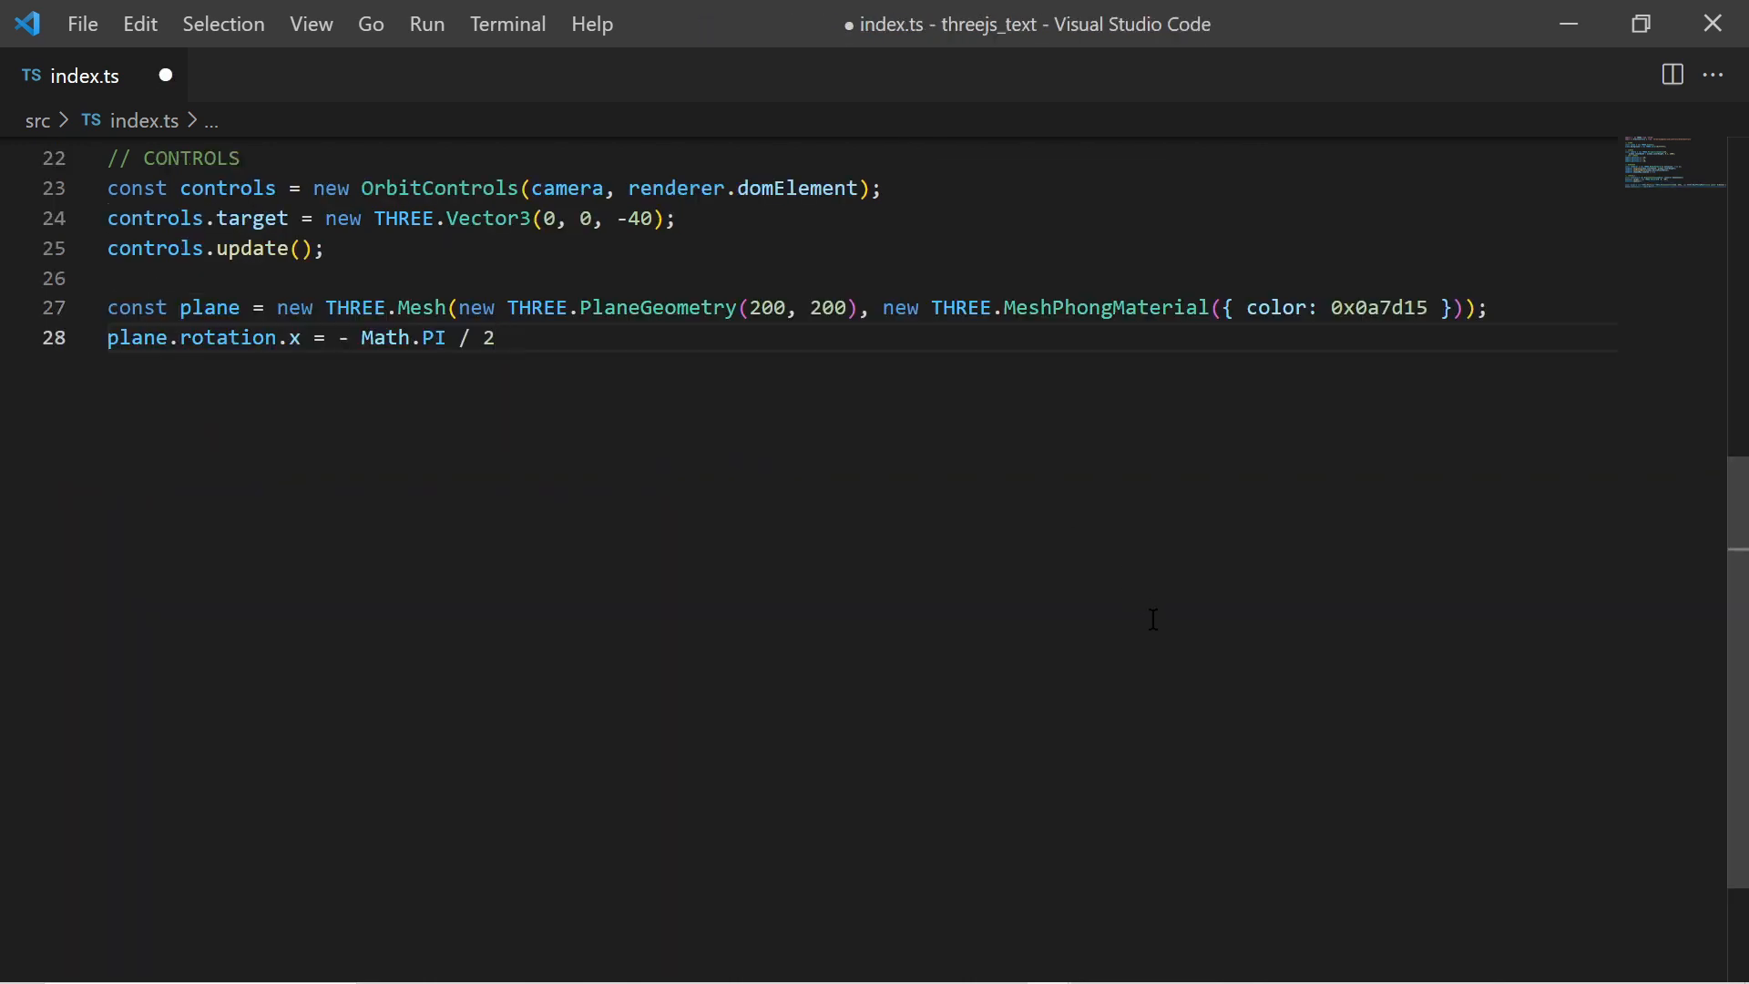
{"action": "key", "text": "ctrl+s"}
{"action": "type", "text": "scene.add(plane);"}
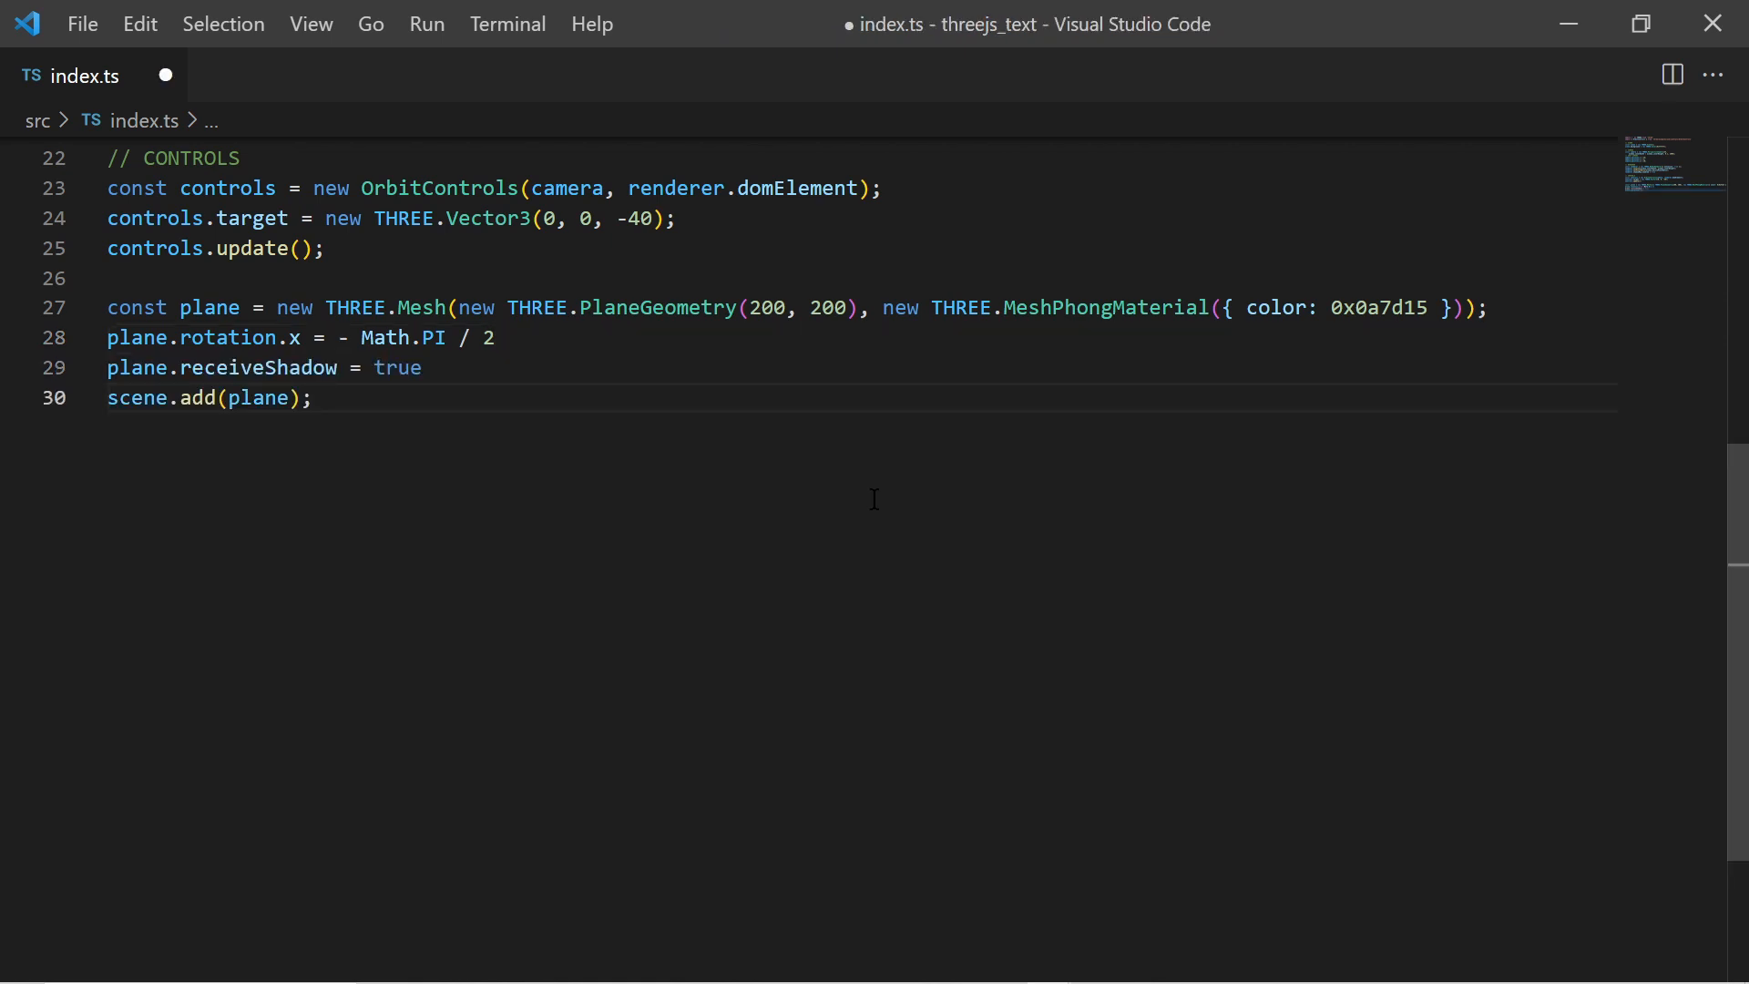
{"action": "key", "text": "ctrl+s"}
{"action": "type", "text": "scene.add(new THREE.AmbientLight(0xffffff, 0.5));"}
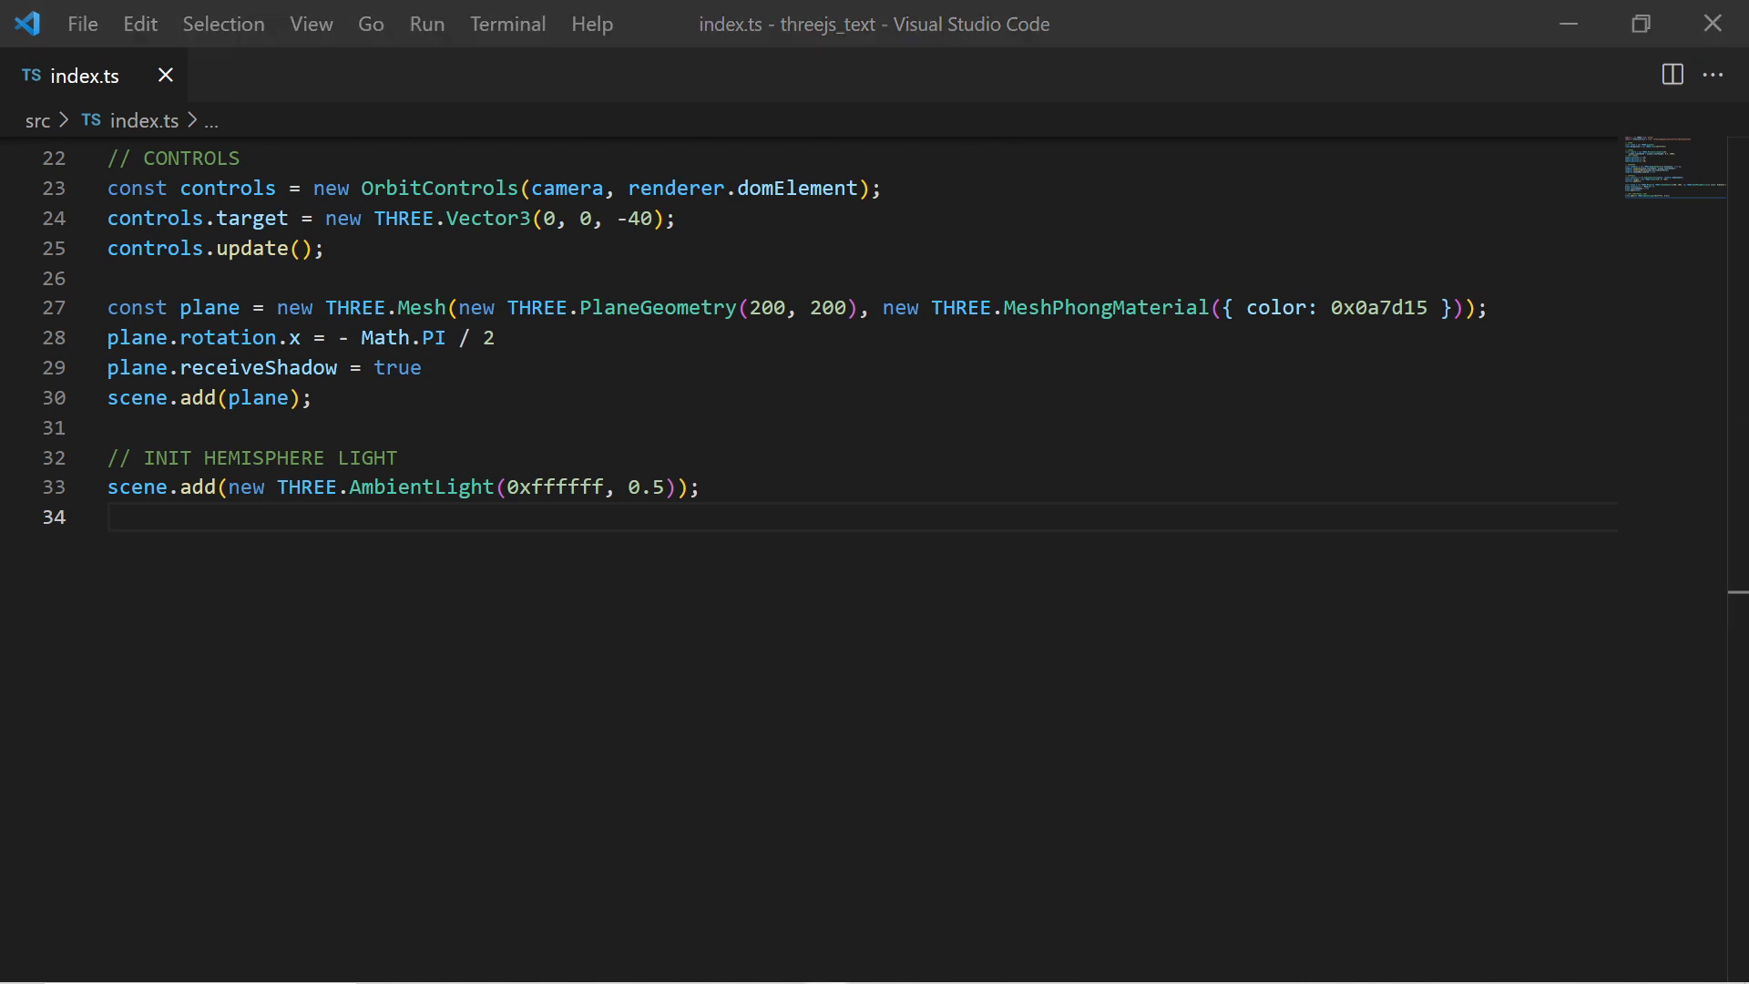
{"action": "key", "text": "enter"}
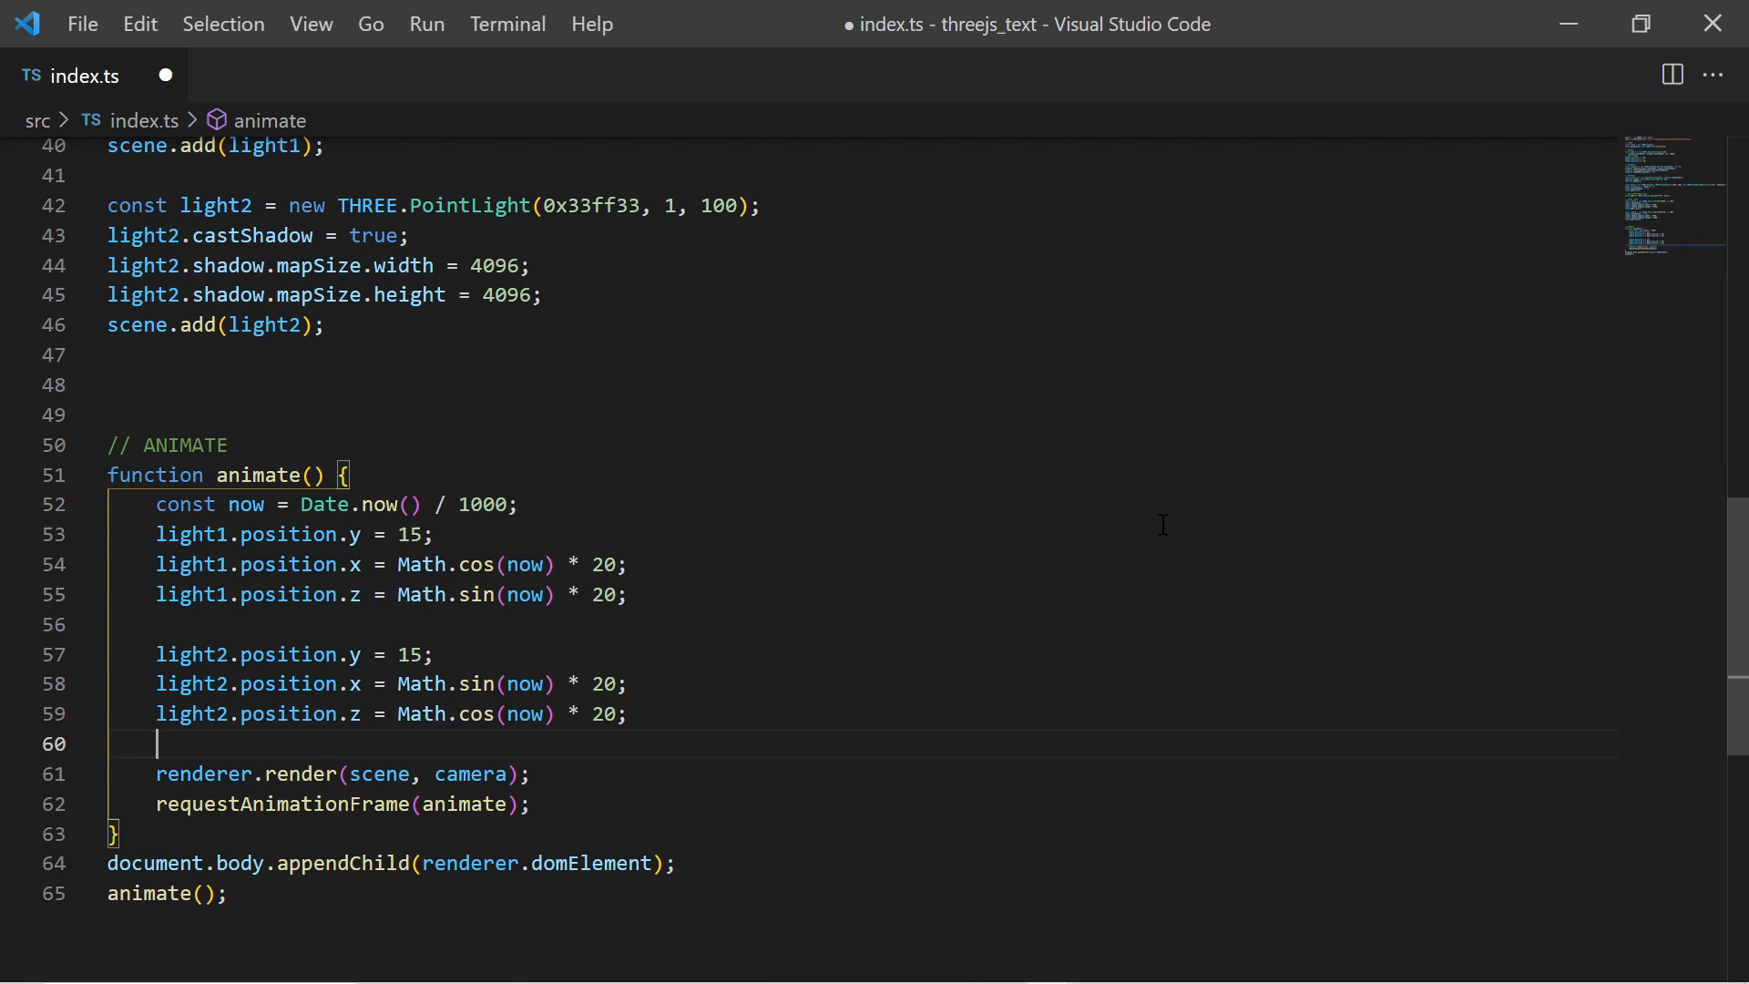
{"action": "key", "text": "ctrl+s"}
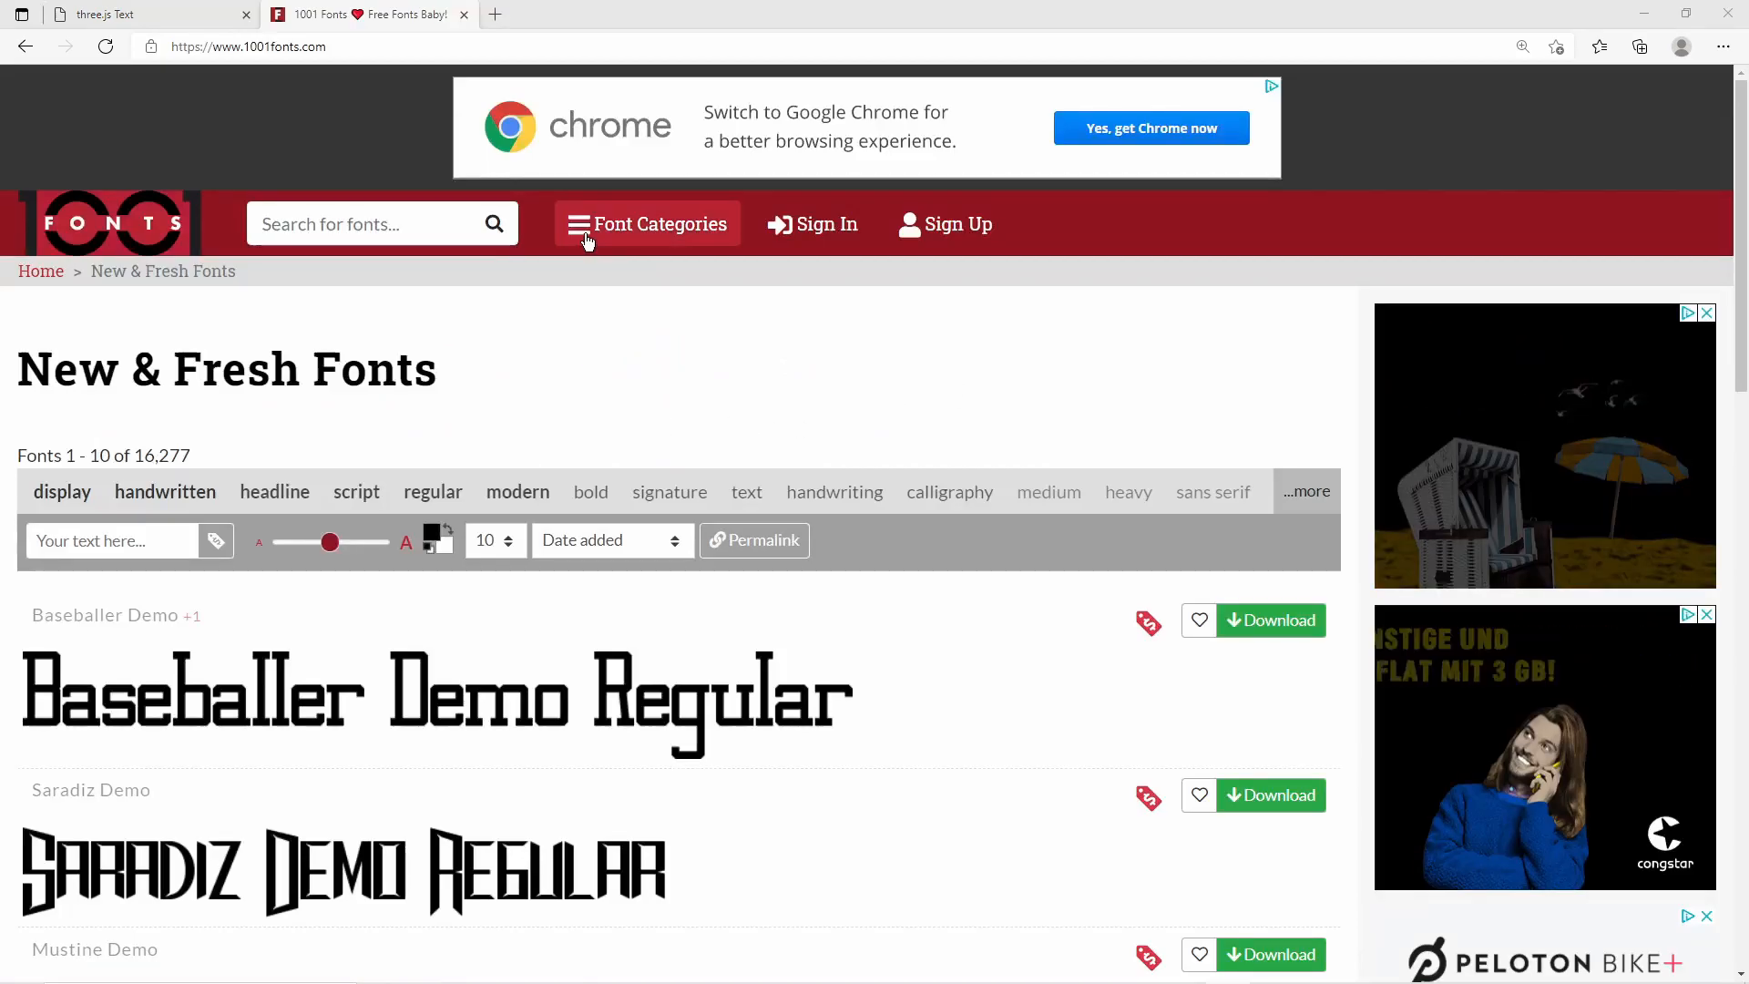
- Browse the 1001fonts font categories for display and dingbat fonts
{"action": "left_click", "coordinate": [647, 222]}
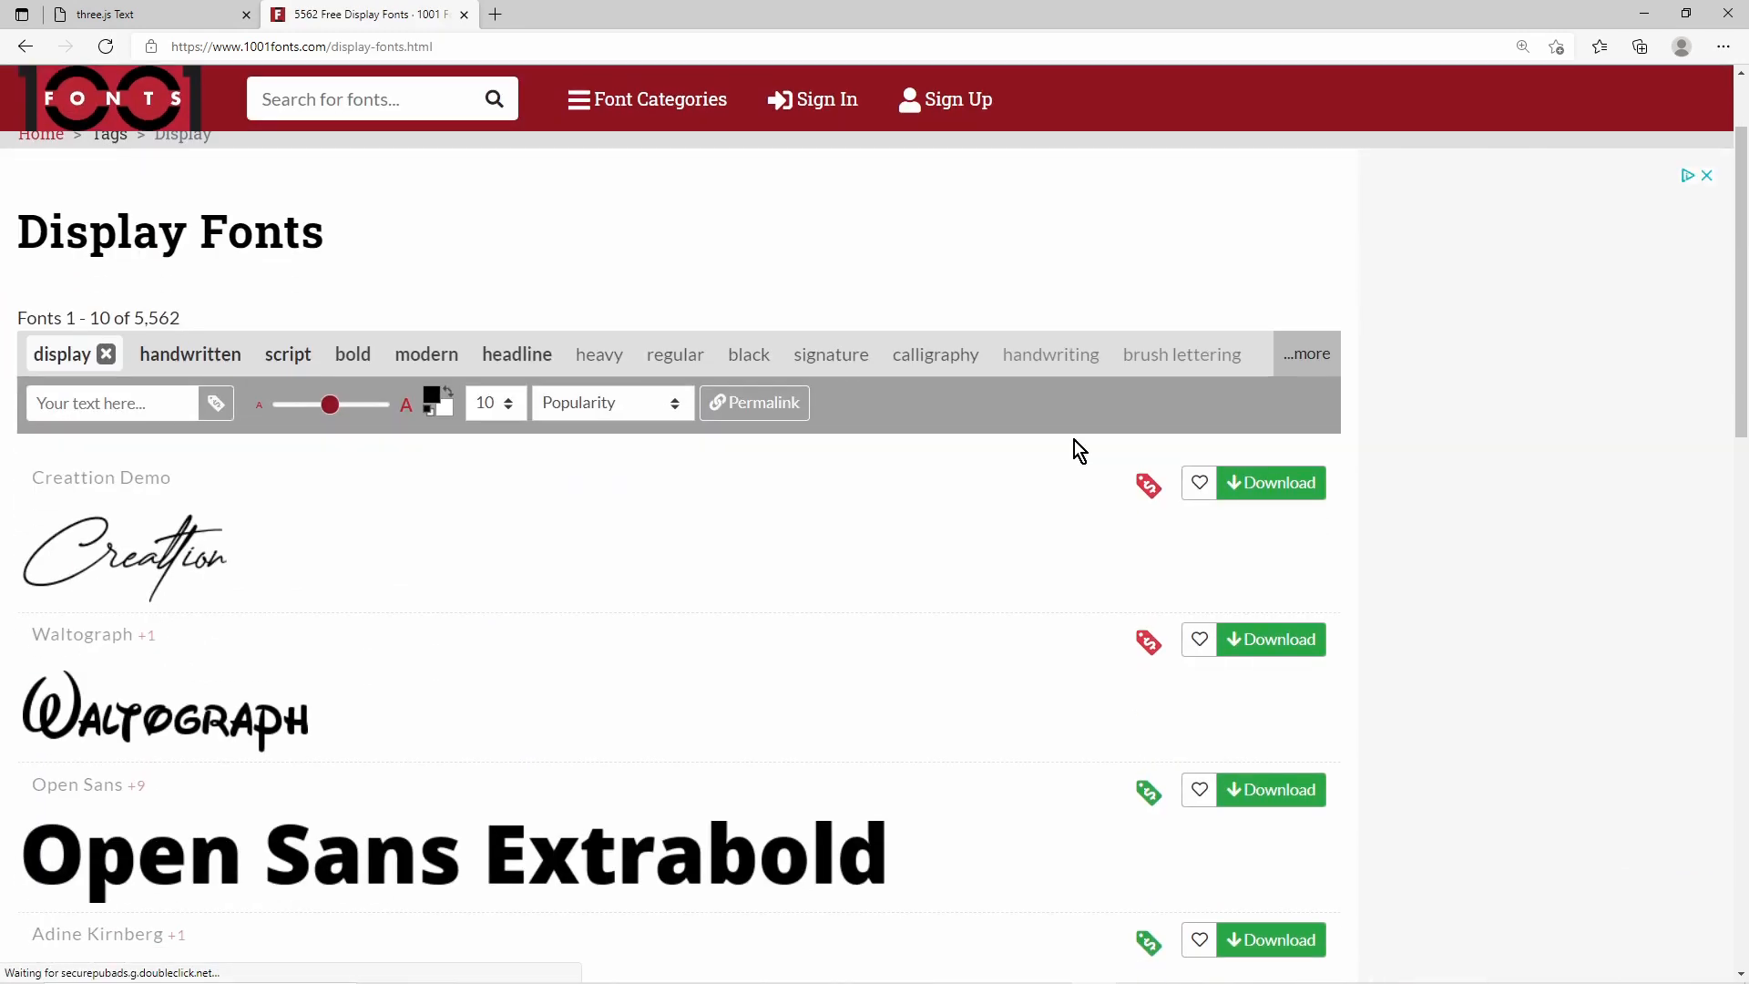
{"action": "scroll", "scroll_direction": "down", "scroll_amount": 3}
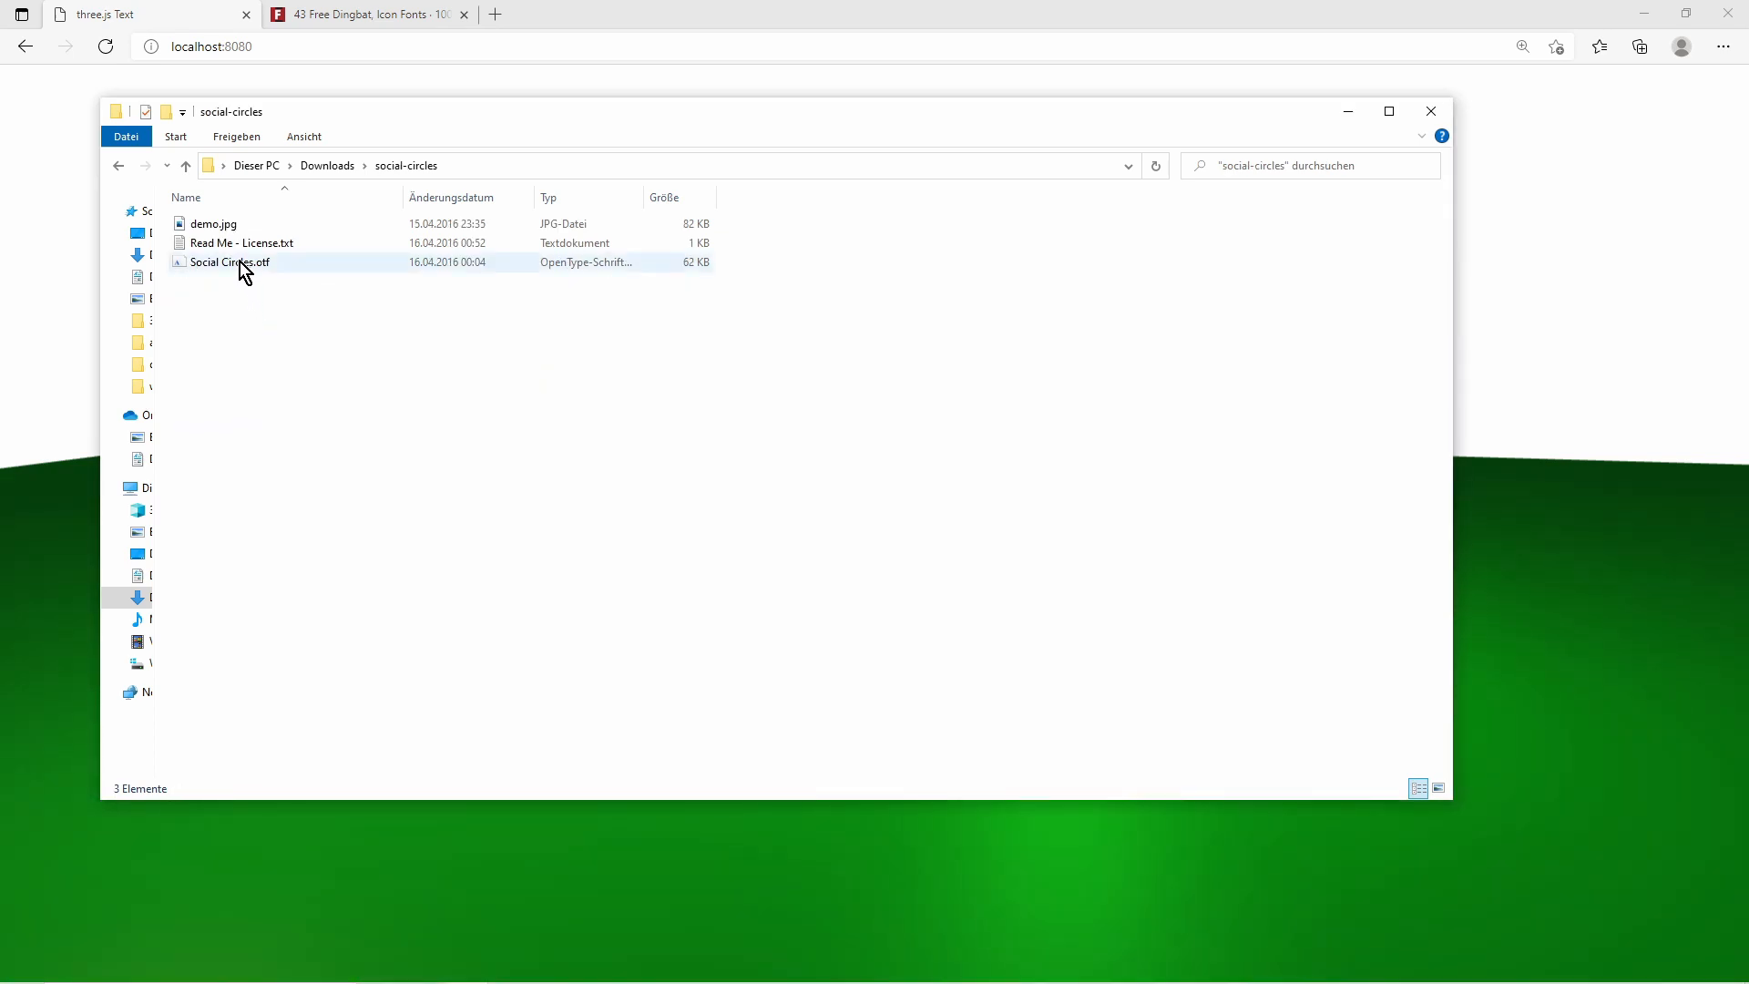
{"action": "mouse_move", "coordinate": [316, 273]}
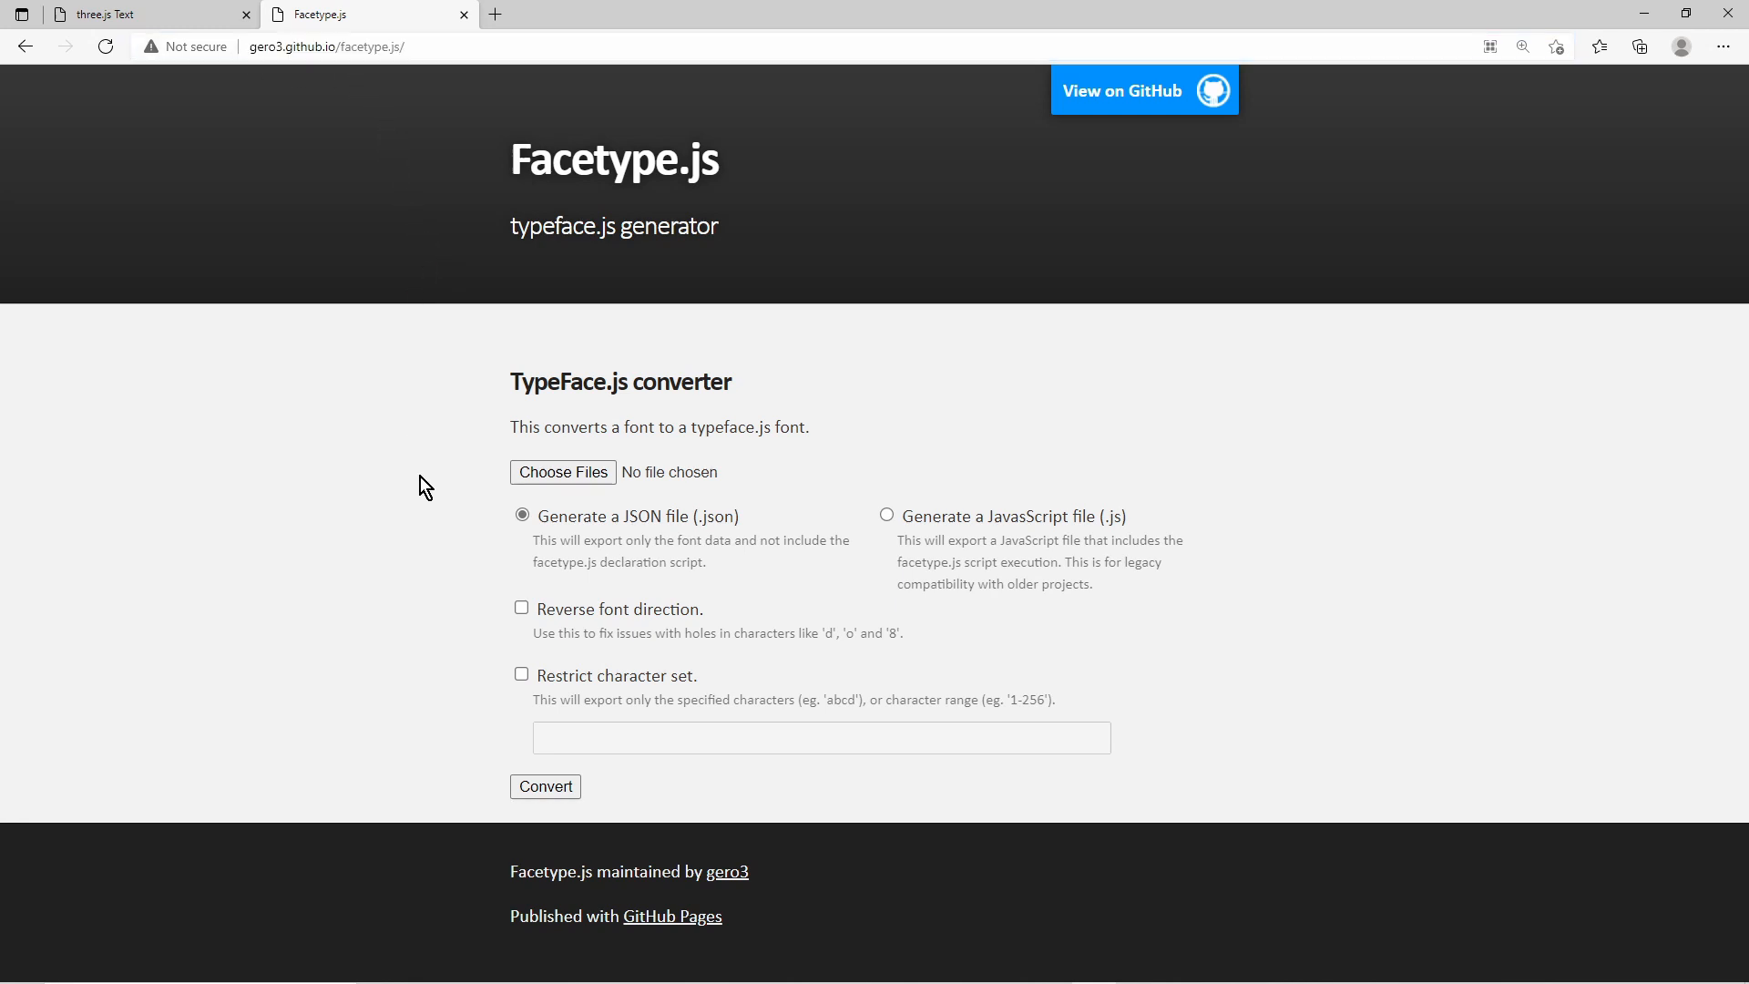
- Choose an OpenSans .ttf from the download folder for Facetype.js conversion
{"action": "left_click", "coordinate": [563, 470]}
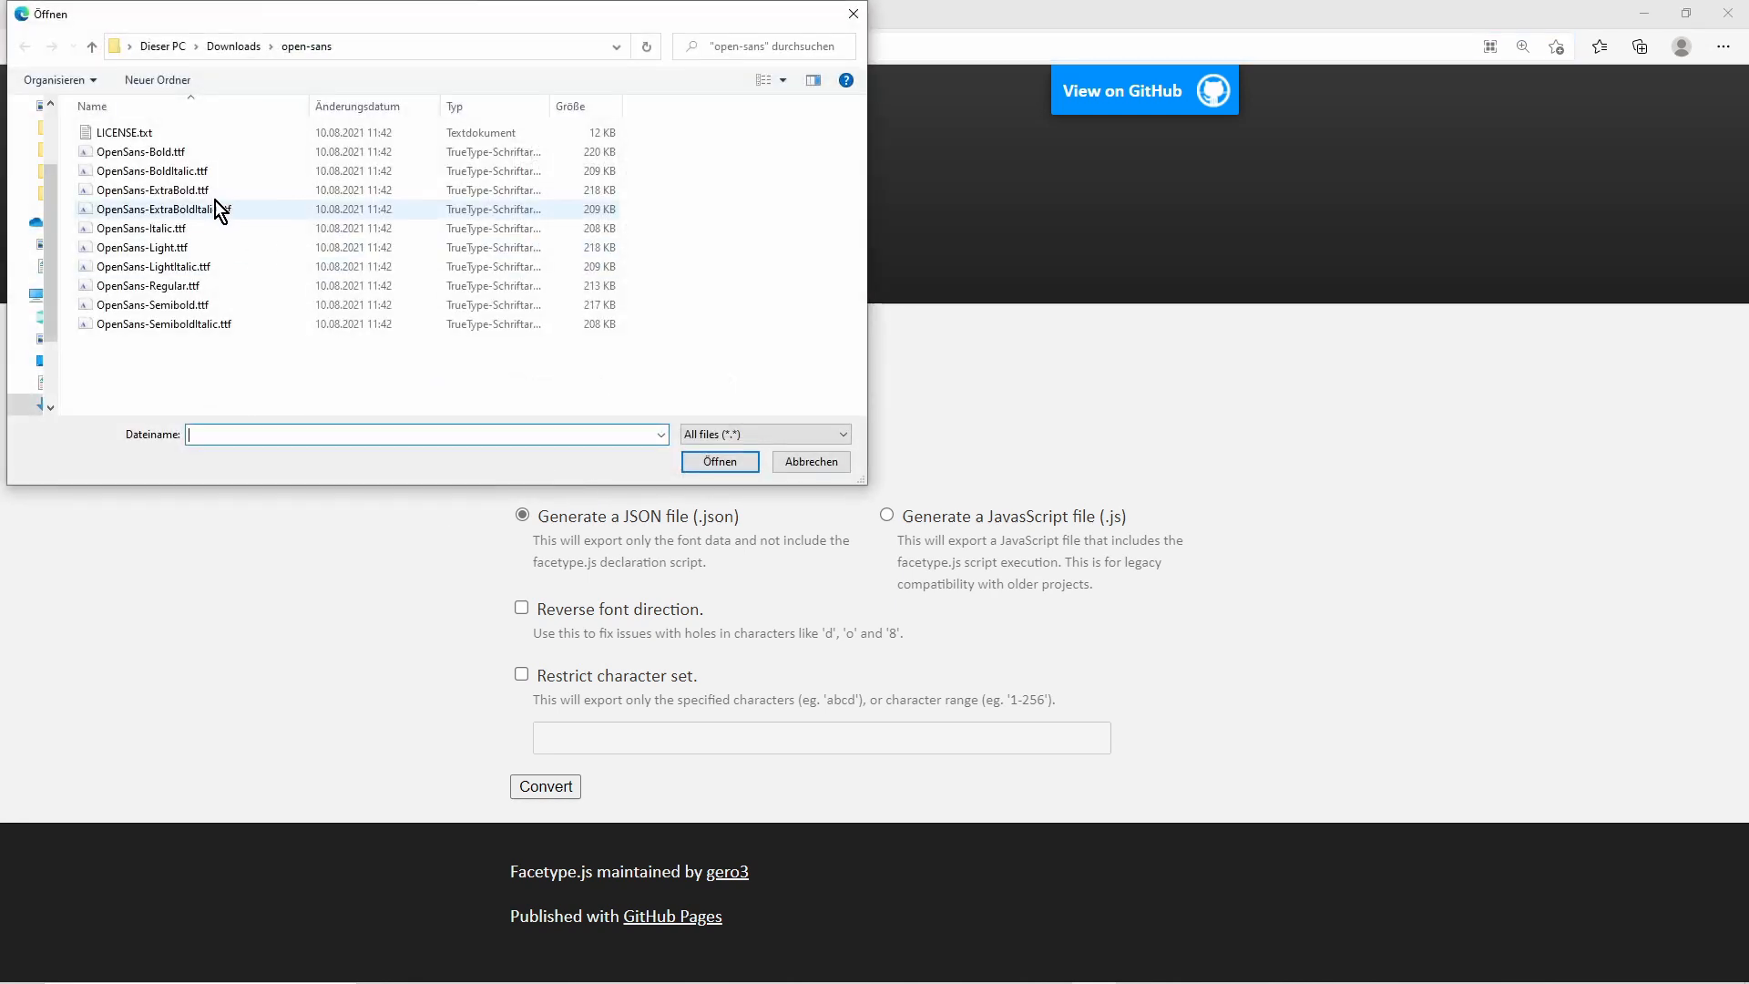
{"action": "left_click", "coordinate": [719, 461]}
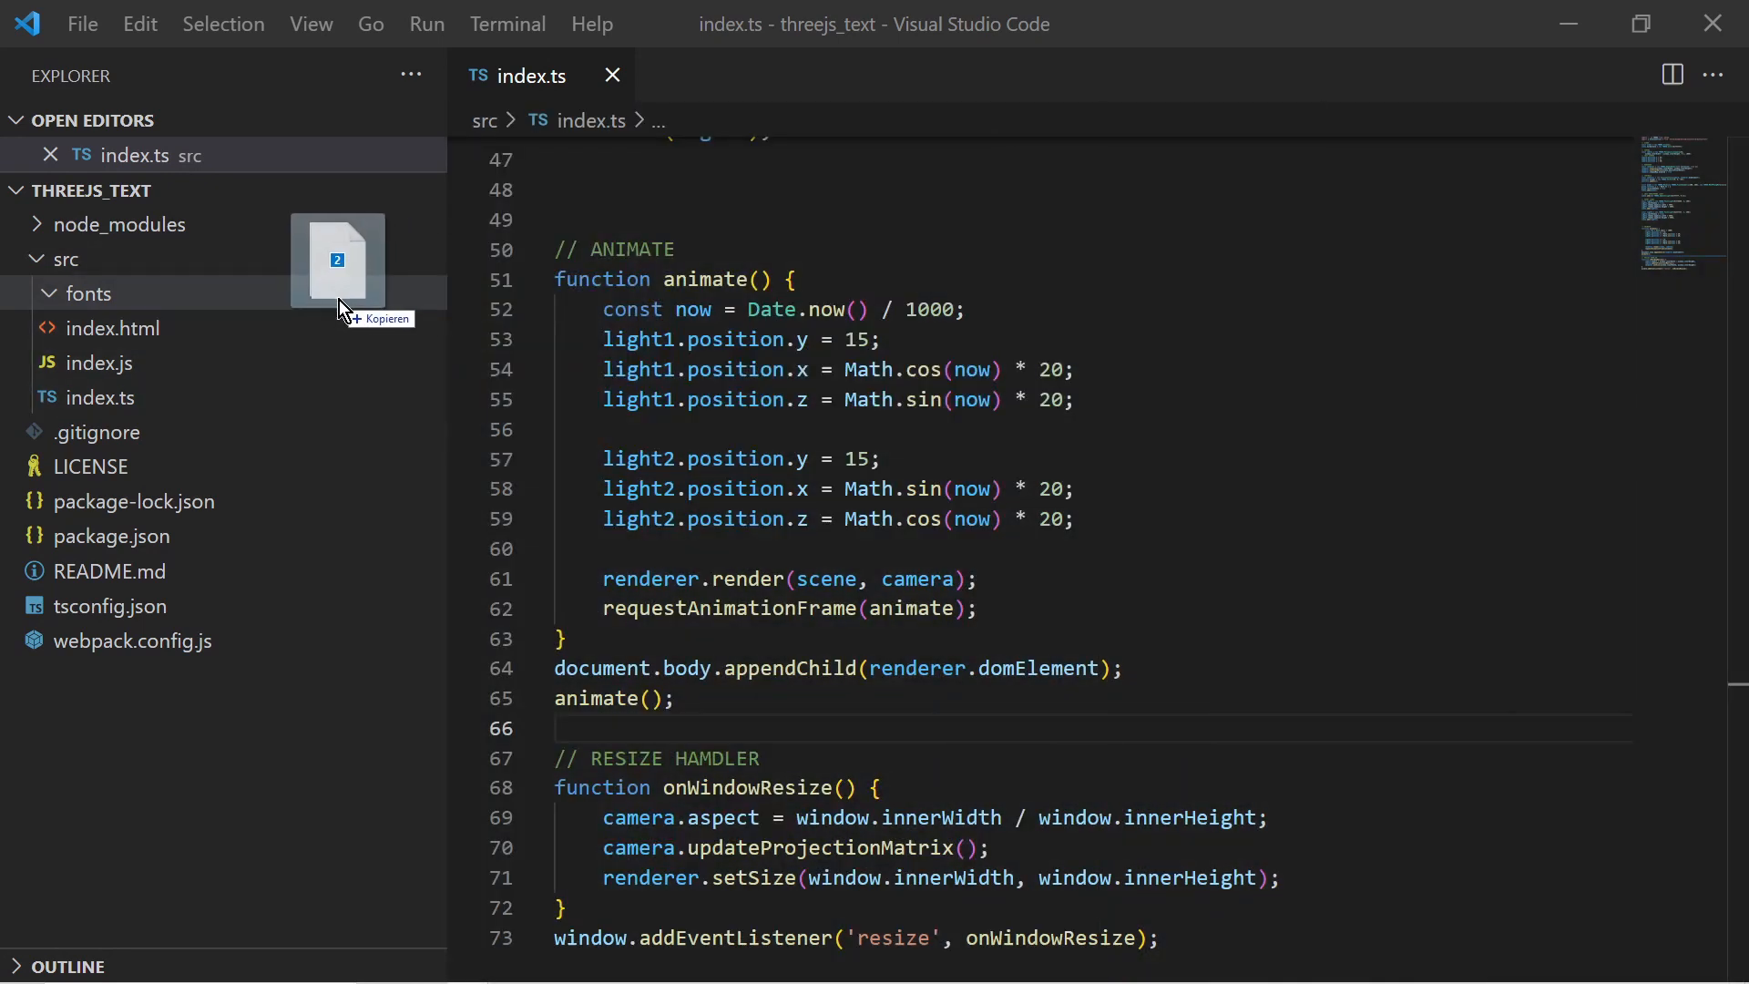
- Reveal Open_Sans_Bold.json and Social_Circles_Regular.json in the src/fonts folder
{"action": "left_click", "coordinate": [89, 294]}
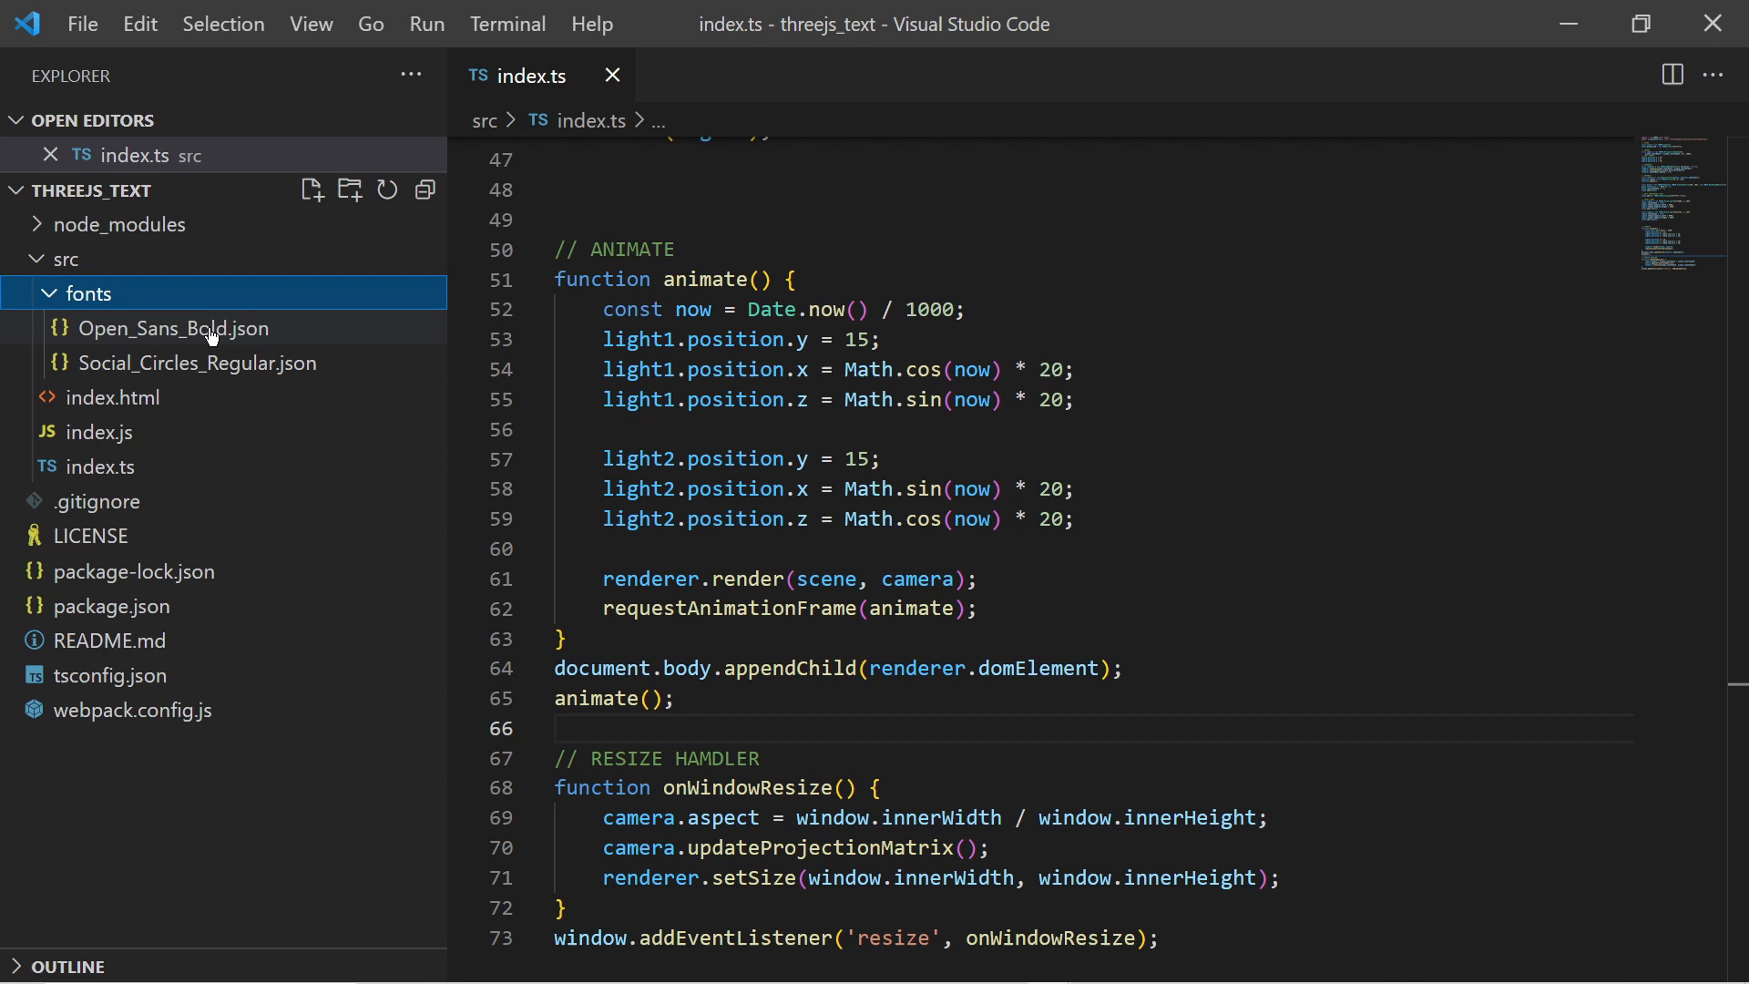
{"action": "mouse_move", "coordinate": [340, 368]}
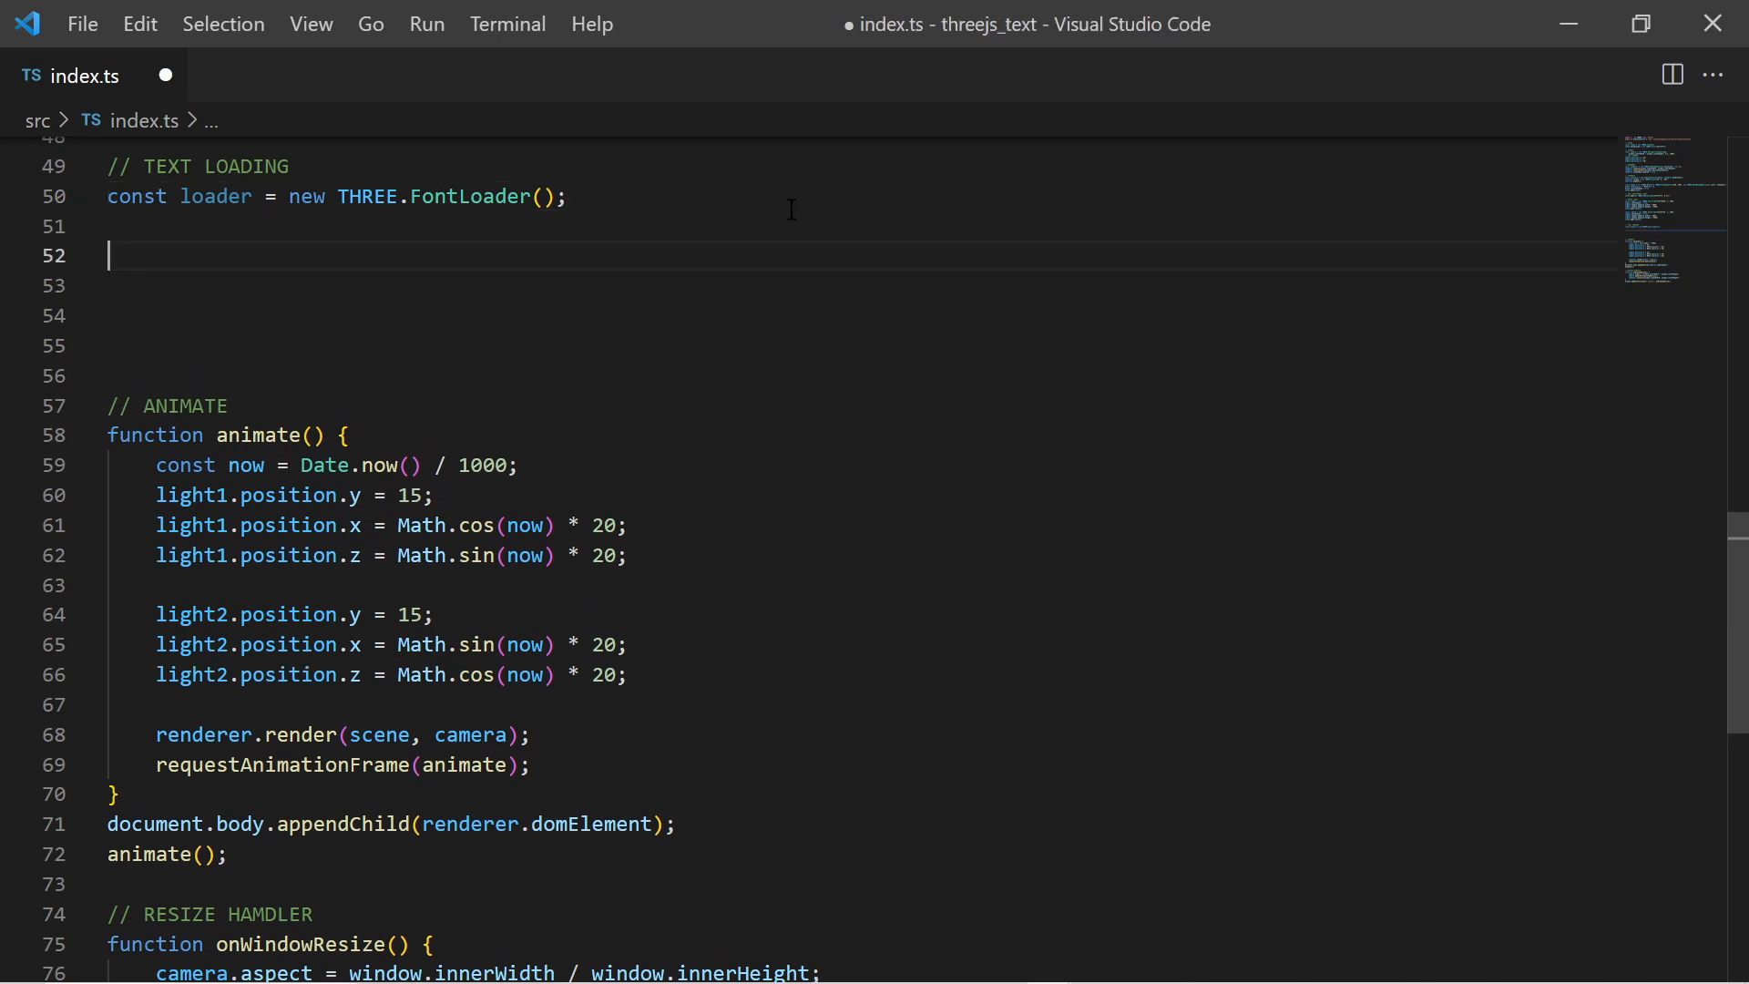
- Load './fonts/Open_Sans_Bold.json' and build a TextGeometry for 'Hi.\nHow are you?'
{"action": "type", "text": "loader.load( );"}
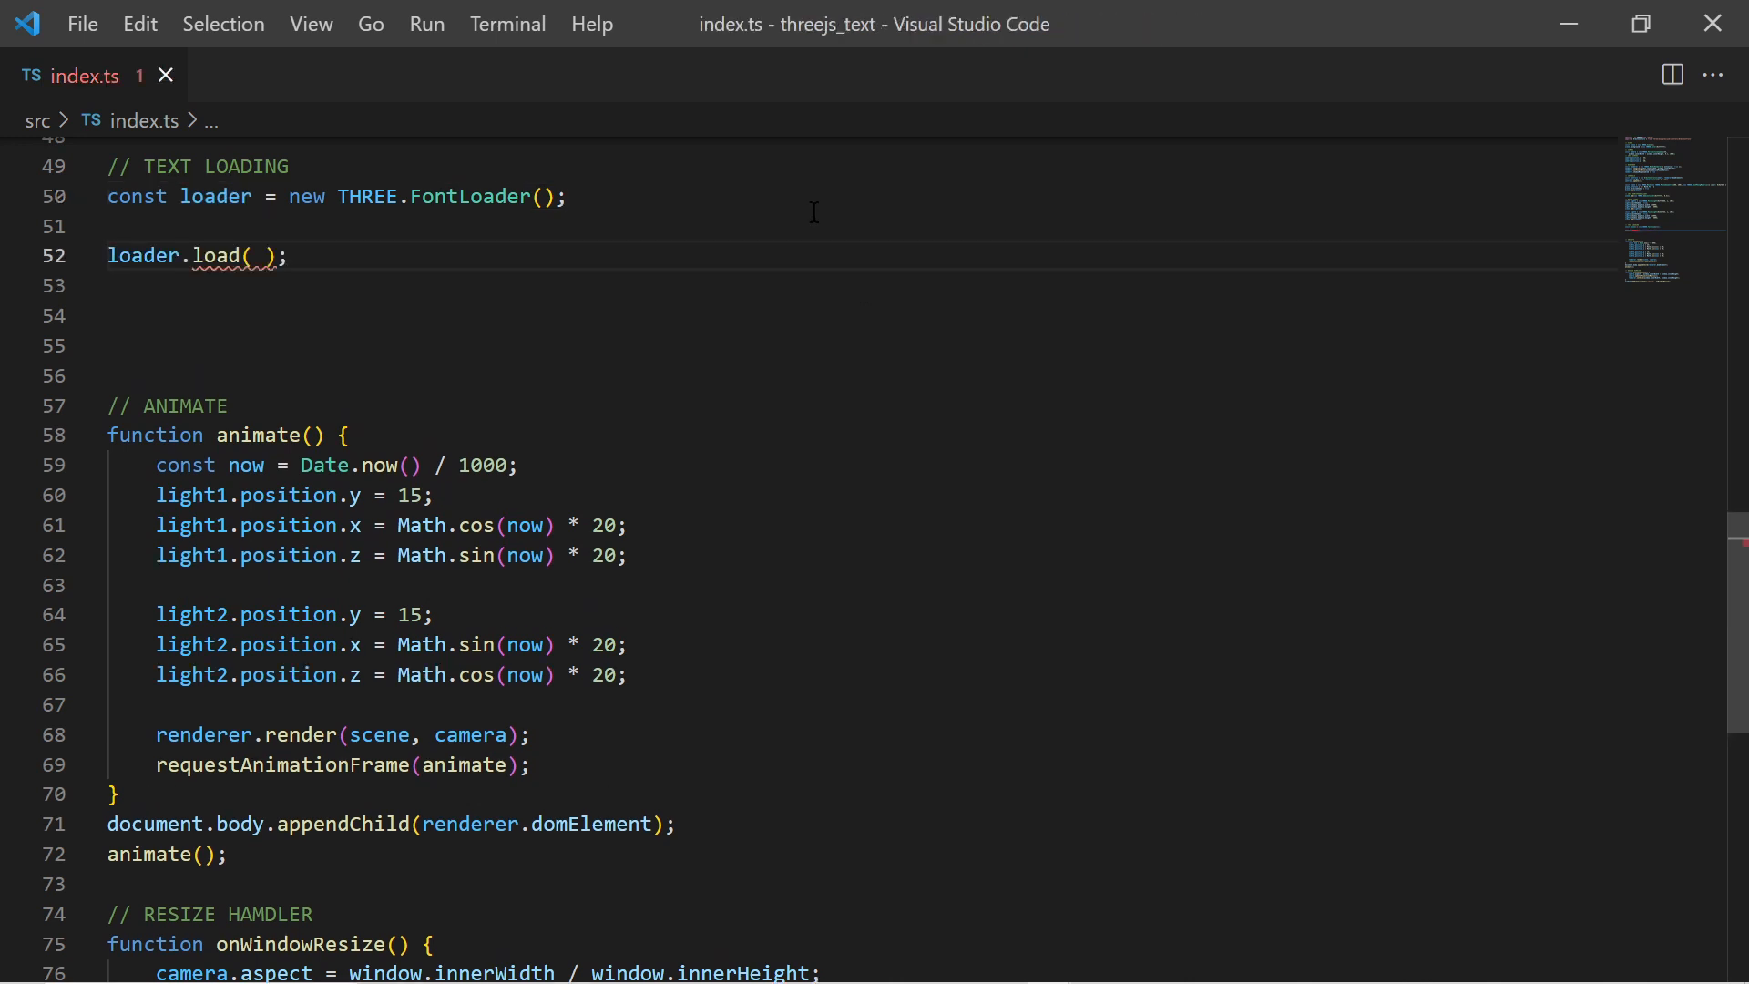
{"action": "type", "text": "'./fonts/Open_Sans_Bold.json',"}
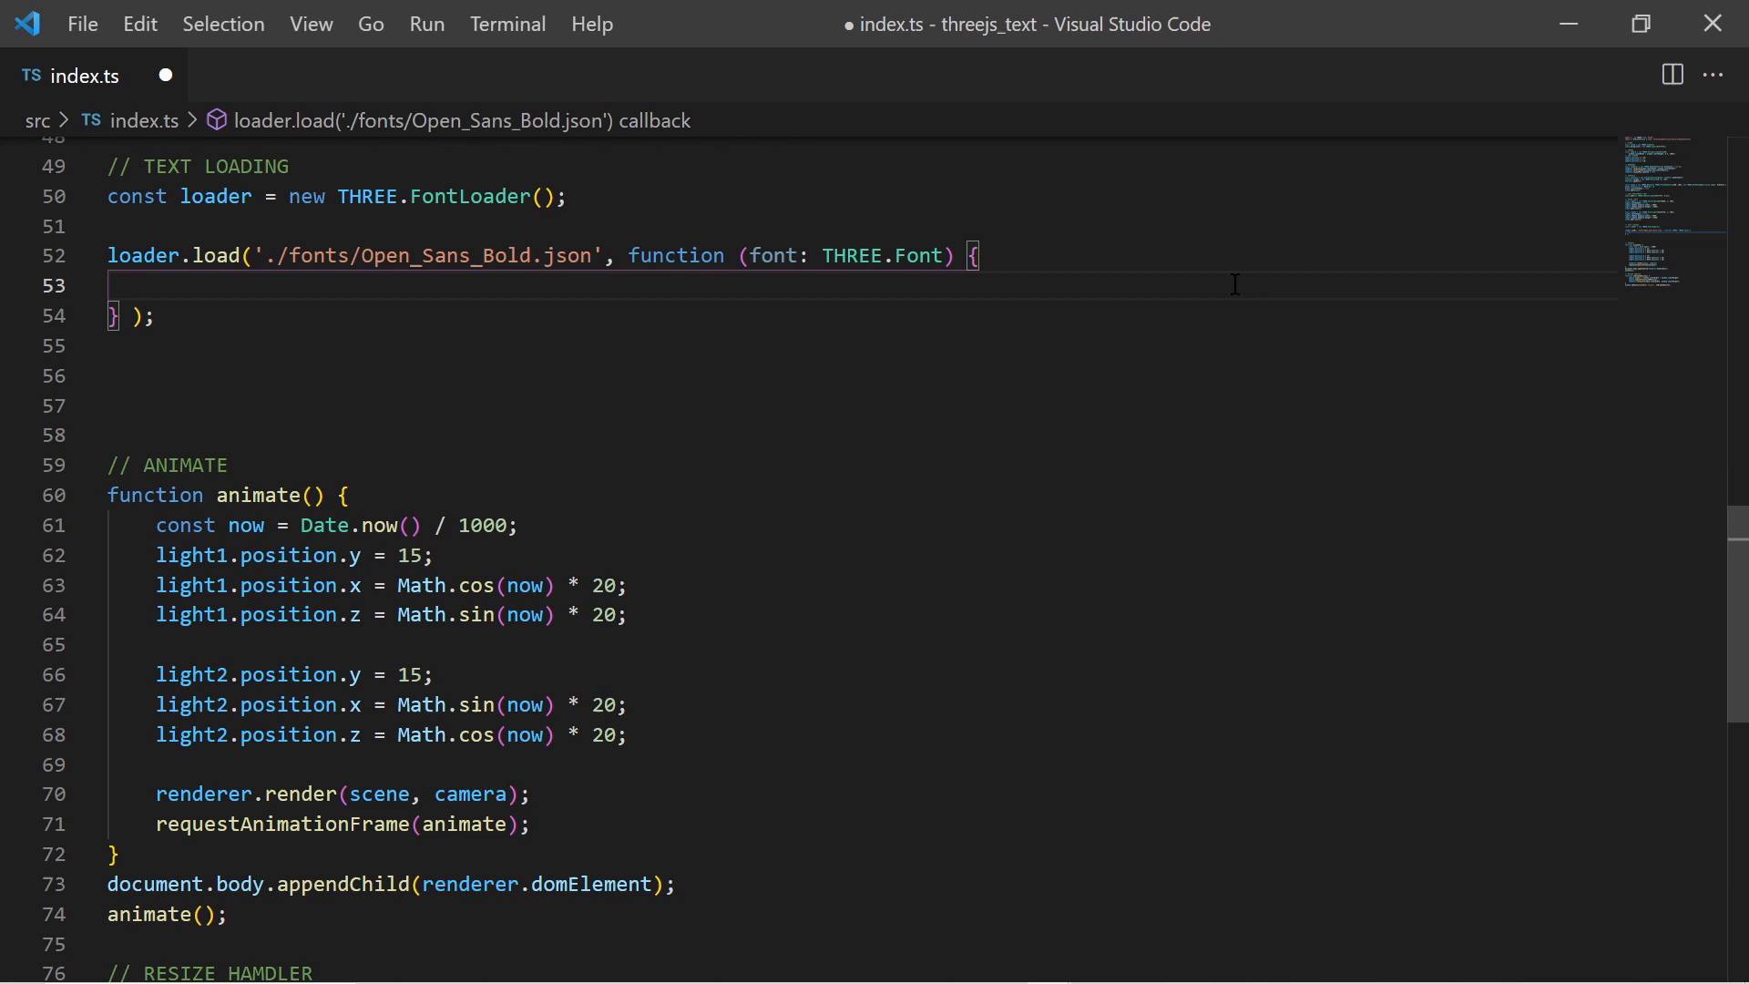
{"action": "type", "text": "const geometry = new THREE.TextGeometry()"}
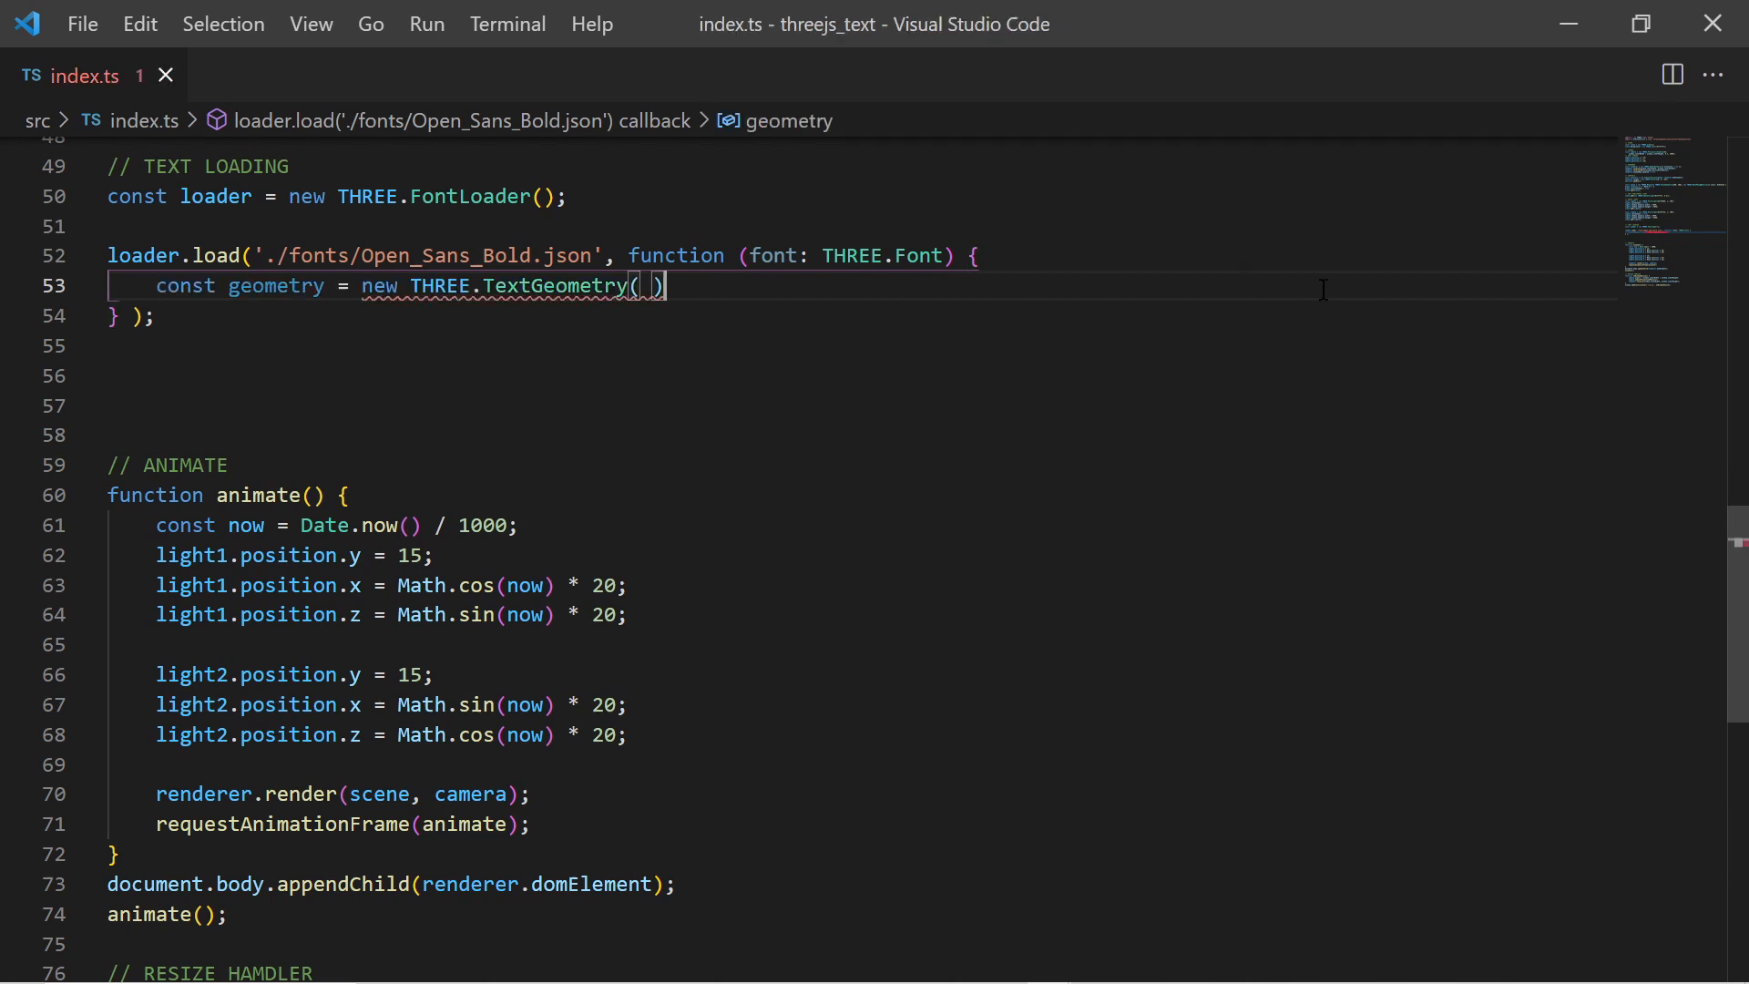
{"action": "type", "text": "'Hi.\\nHow are you?'"}
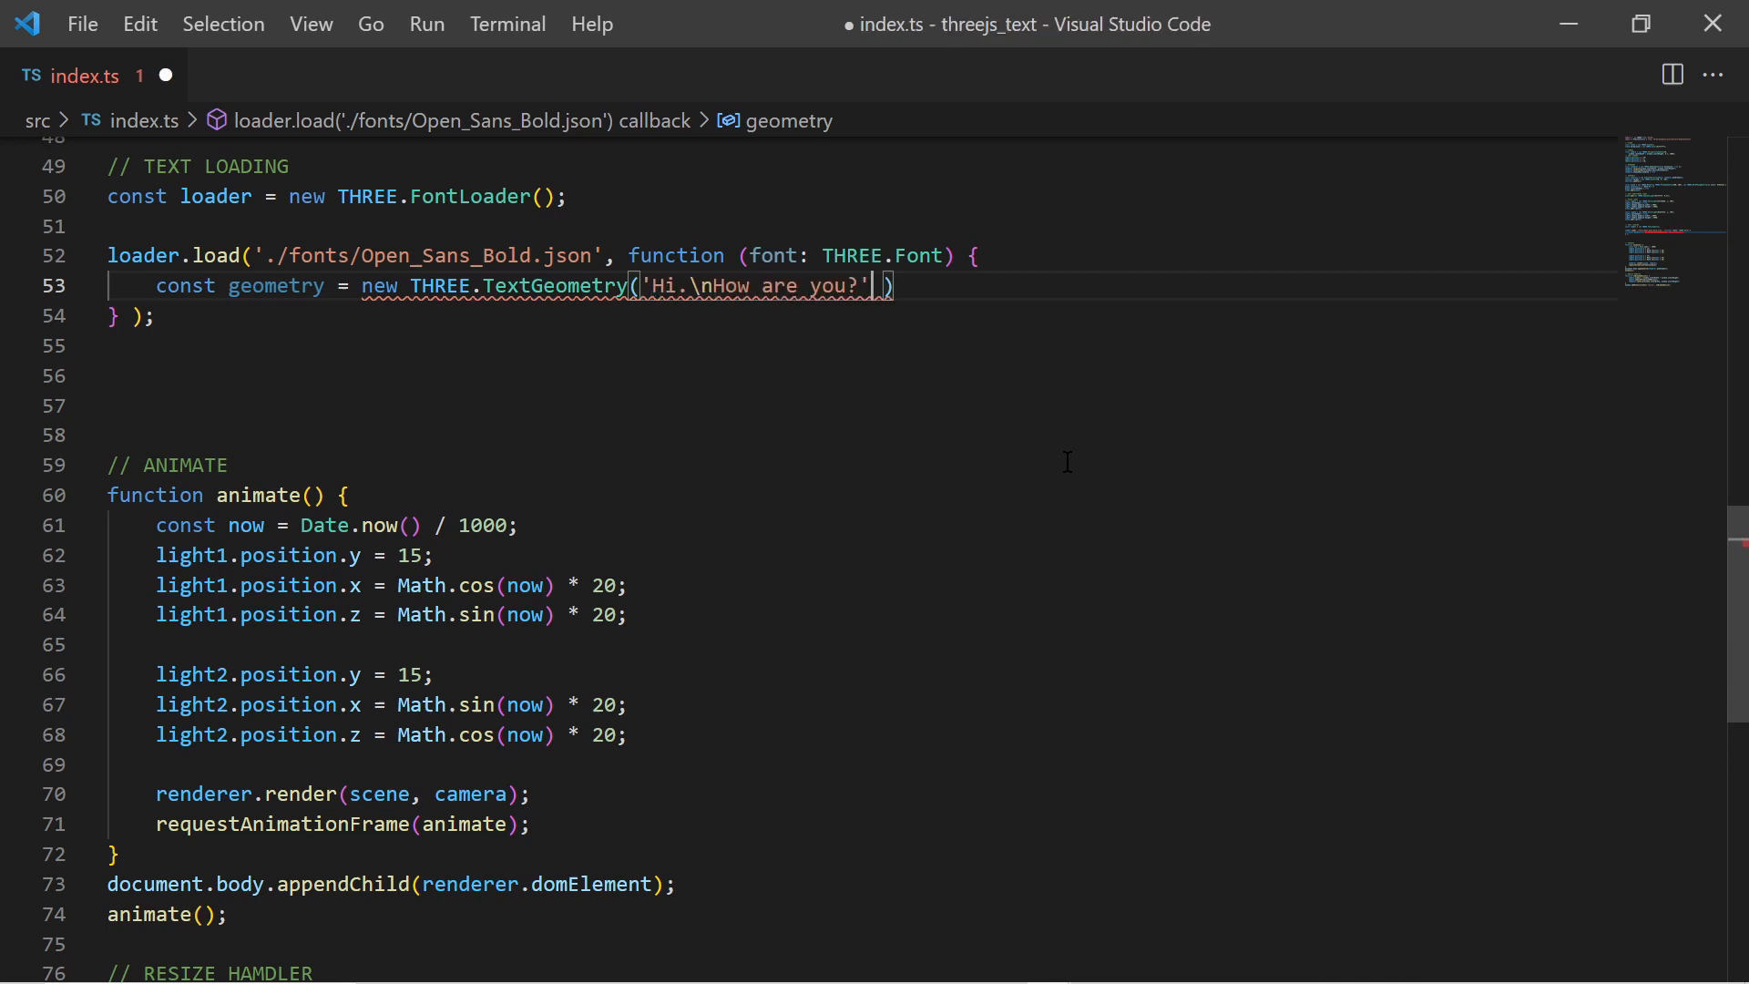
{"action": "type", "text": ","}
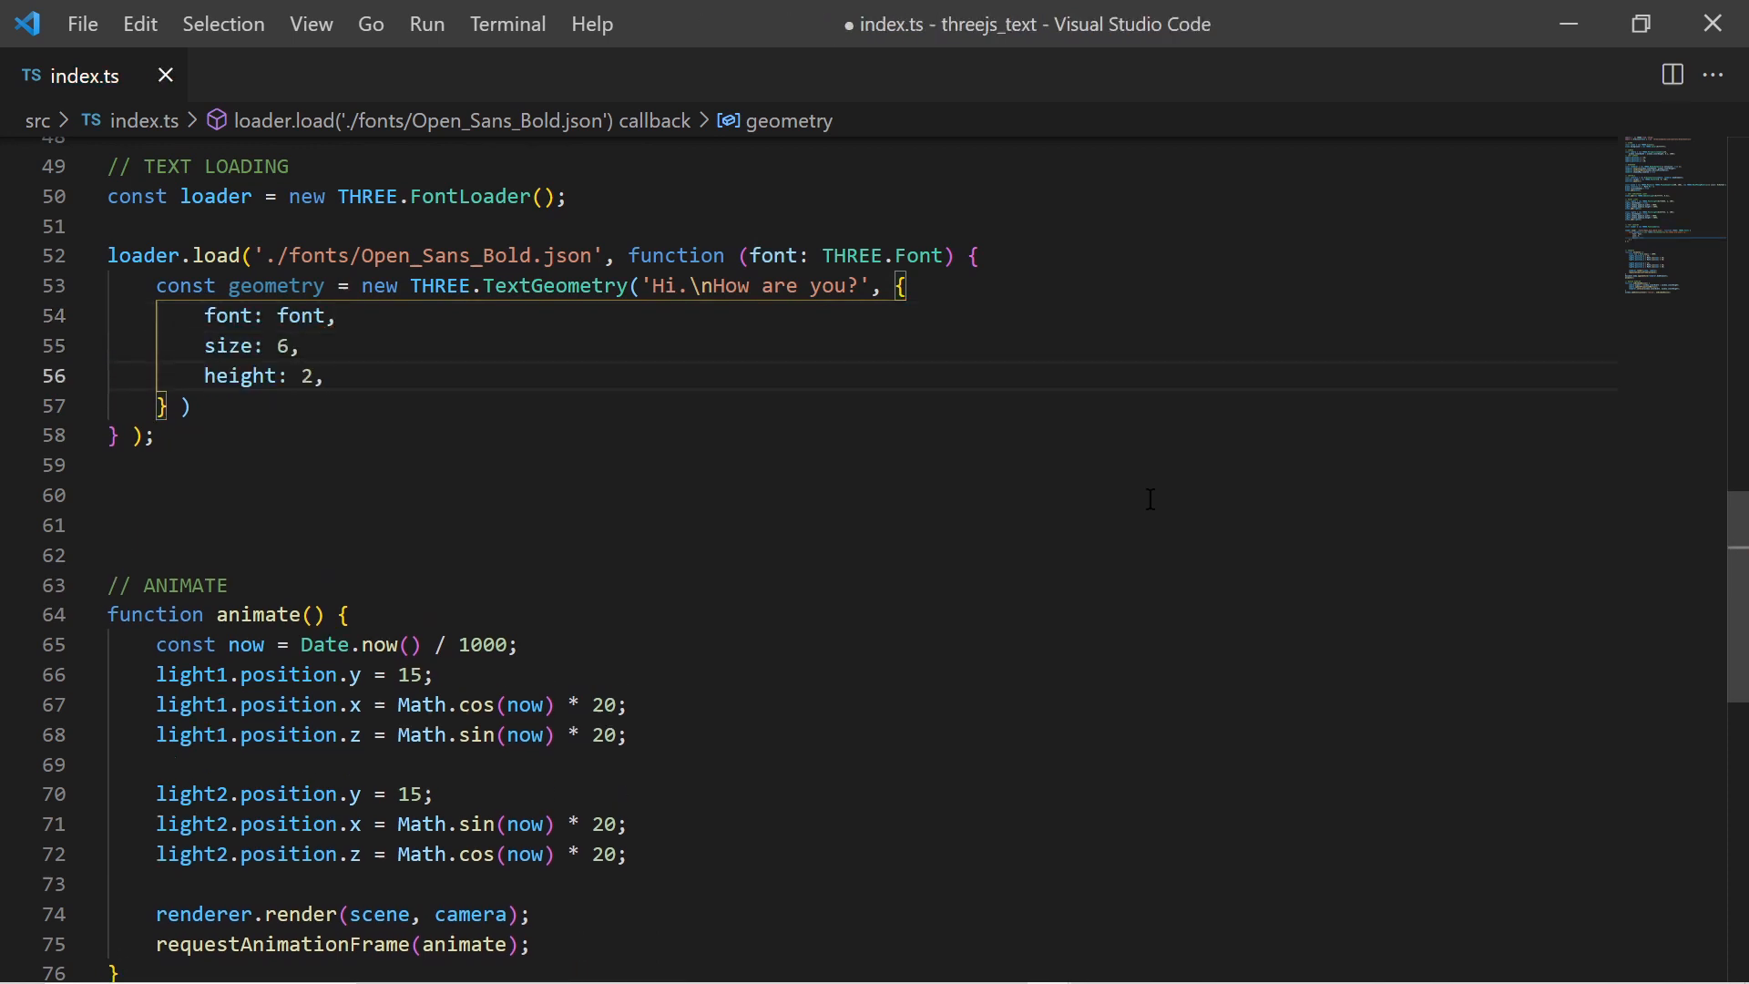
{"action": "key", "text": "ctrl+s"}
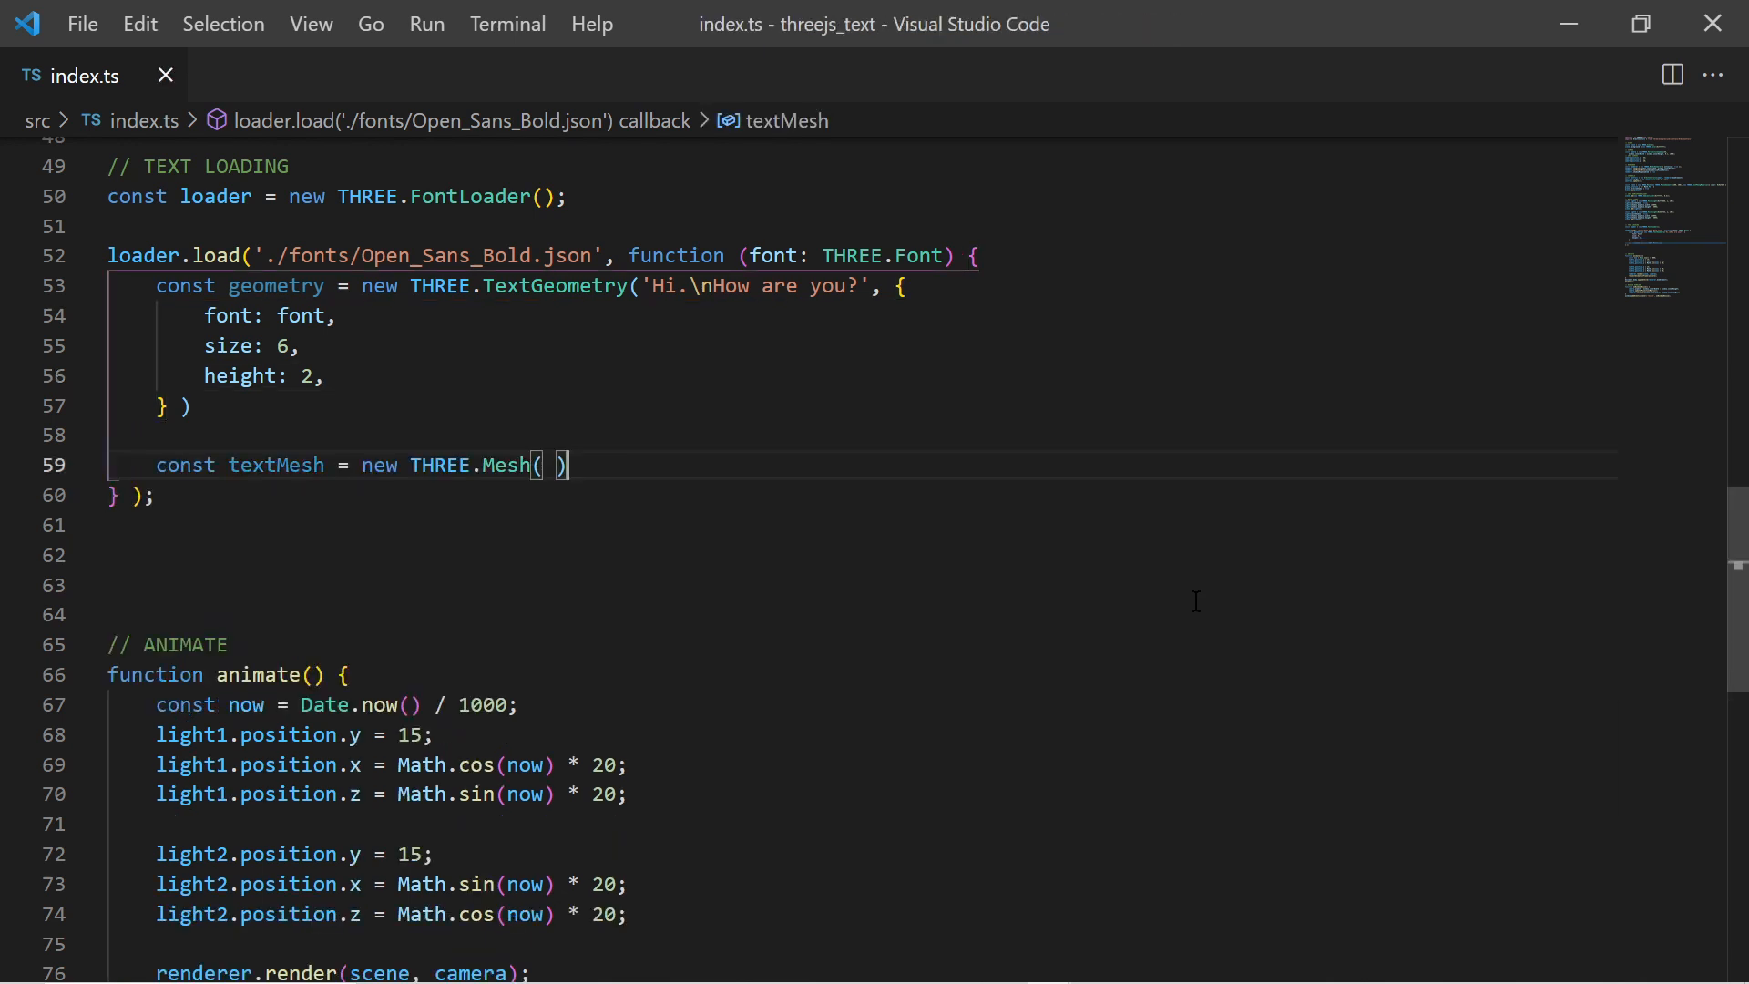
- Create textMesh from the geometry with castShadow enabled and save
{"action": "type", "text": "geometry"}
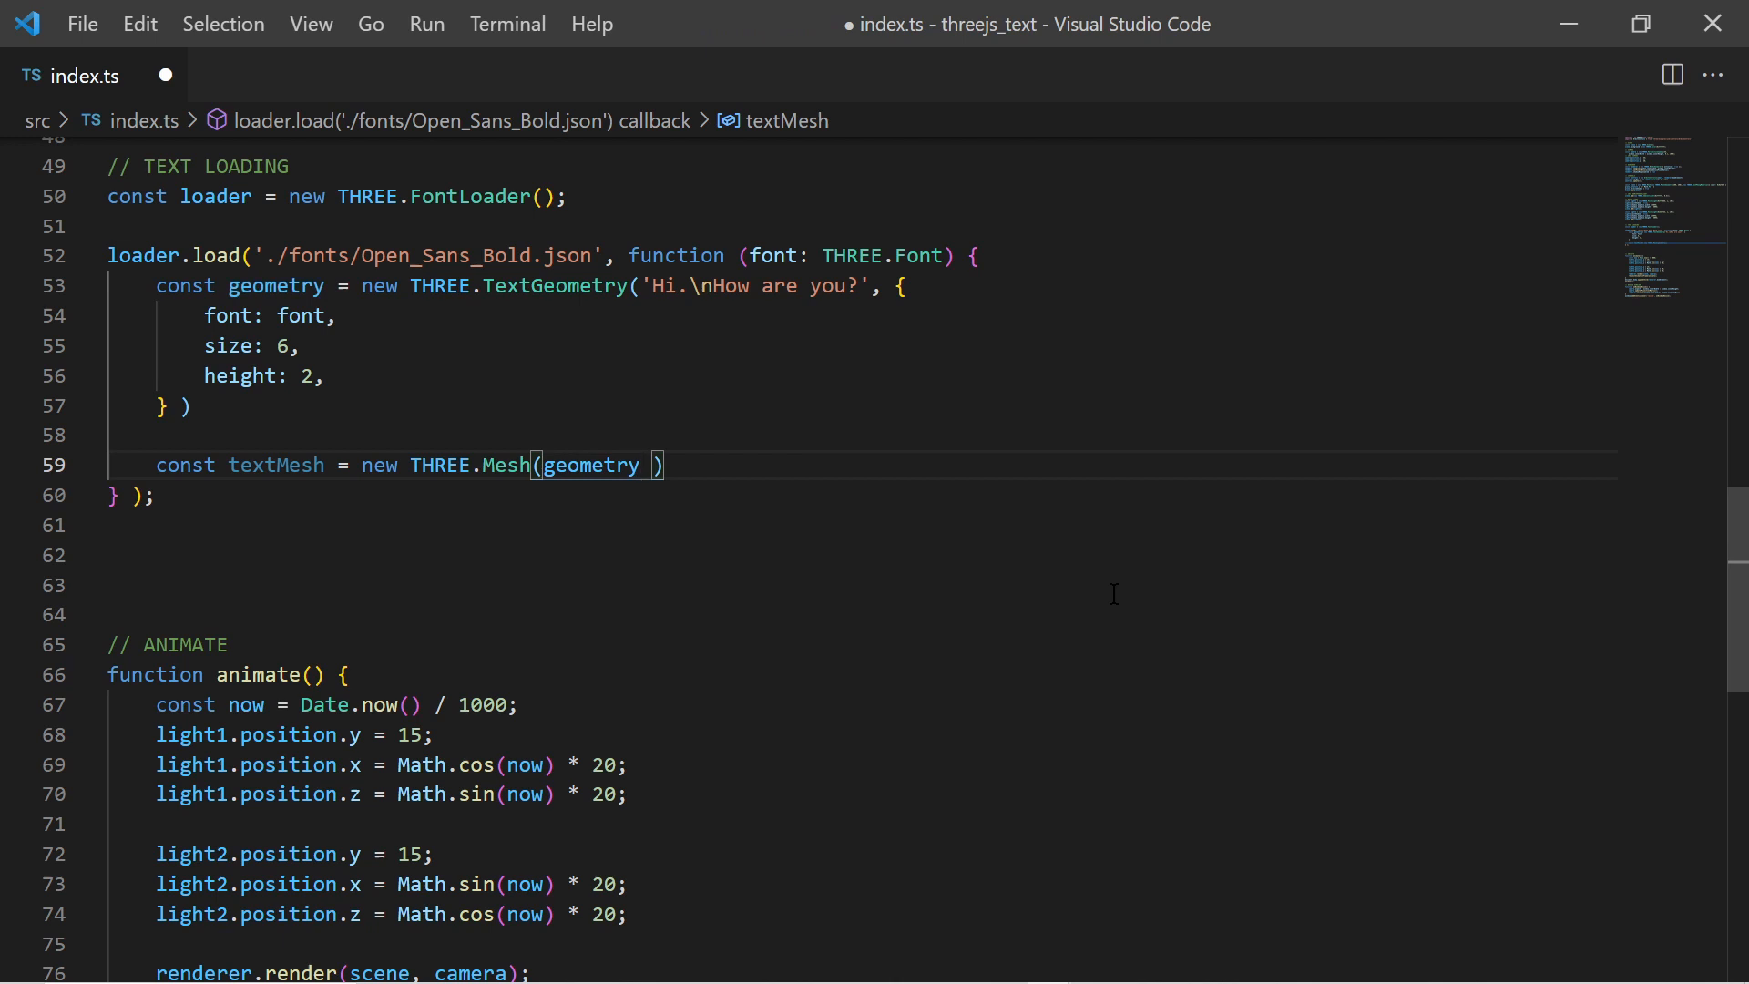
{"action": "key", "text": "ctrl+s"}
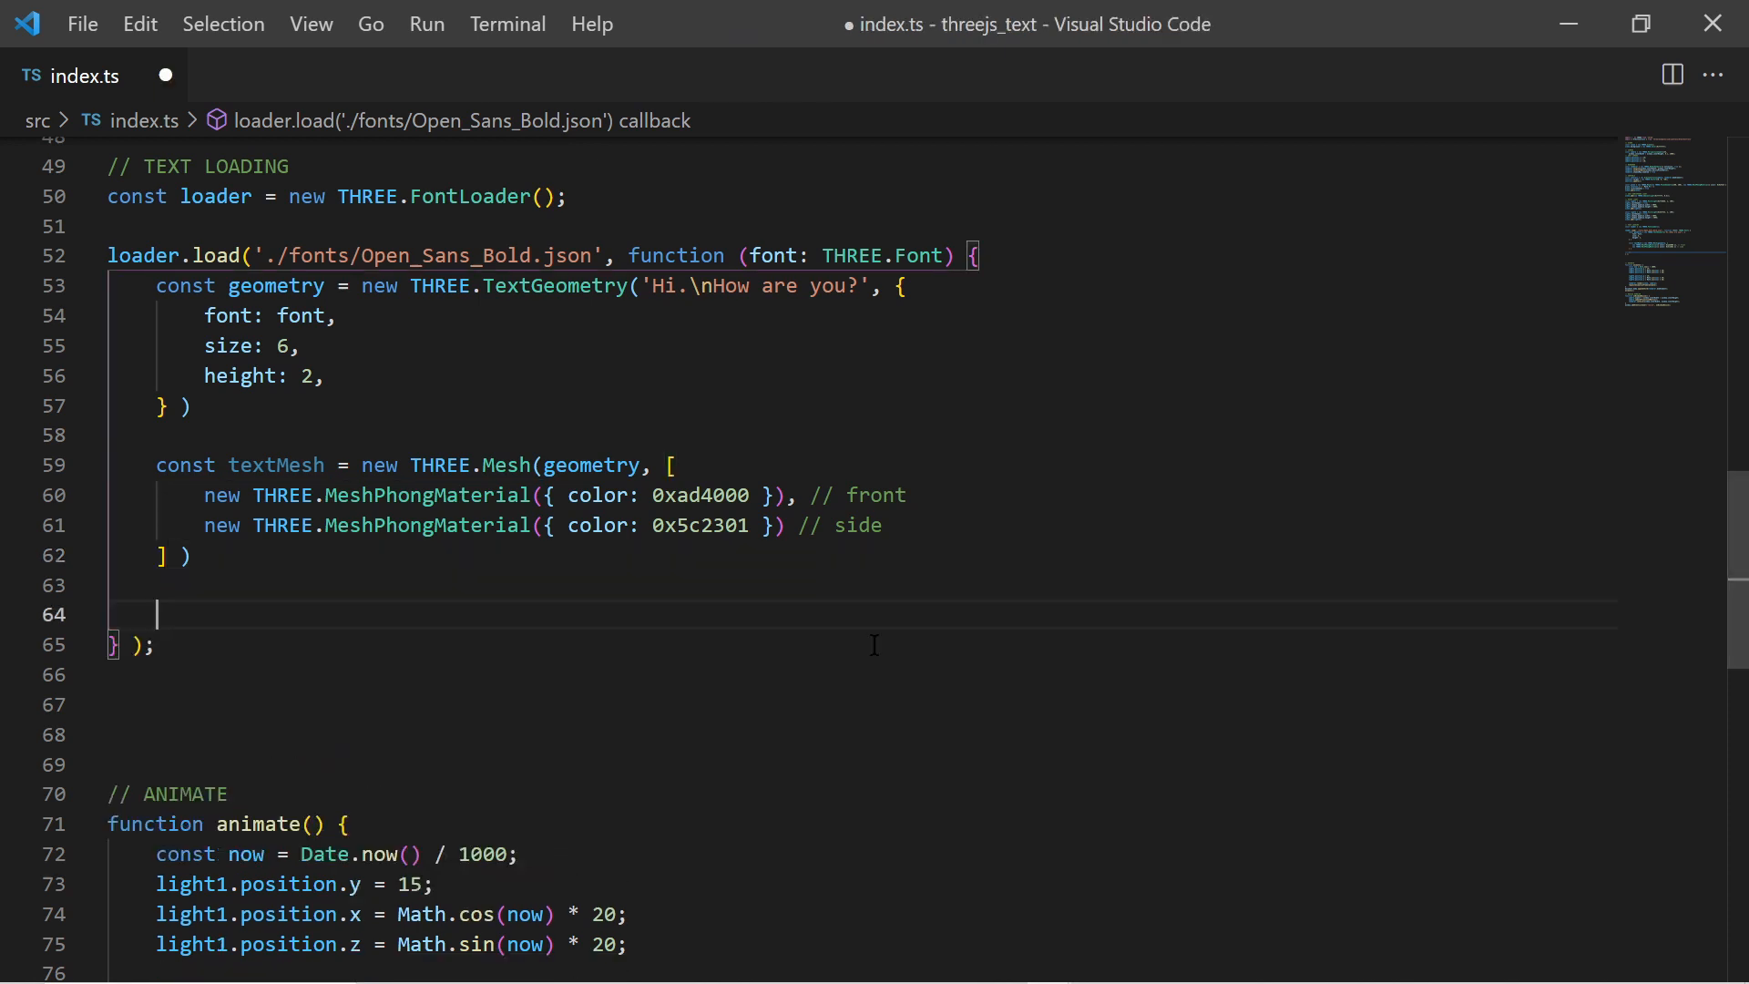
{"action": "type", "text": "textMesh.castShadow = true"}
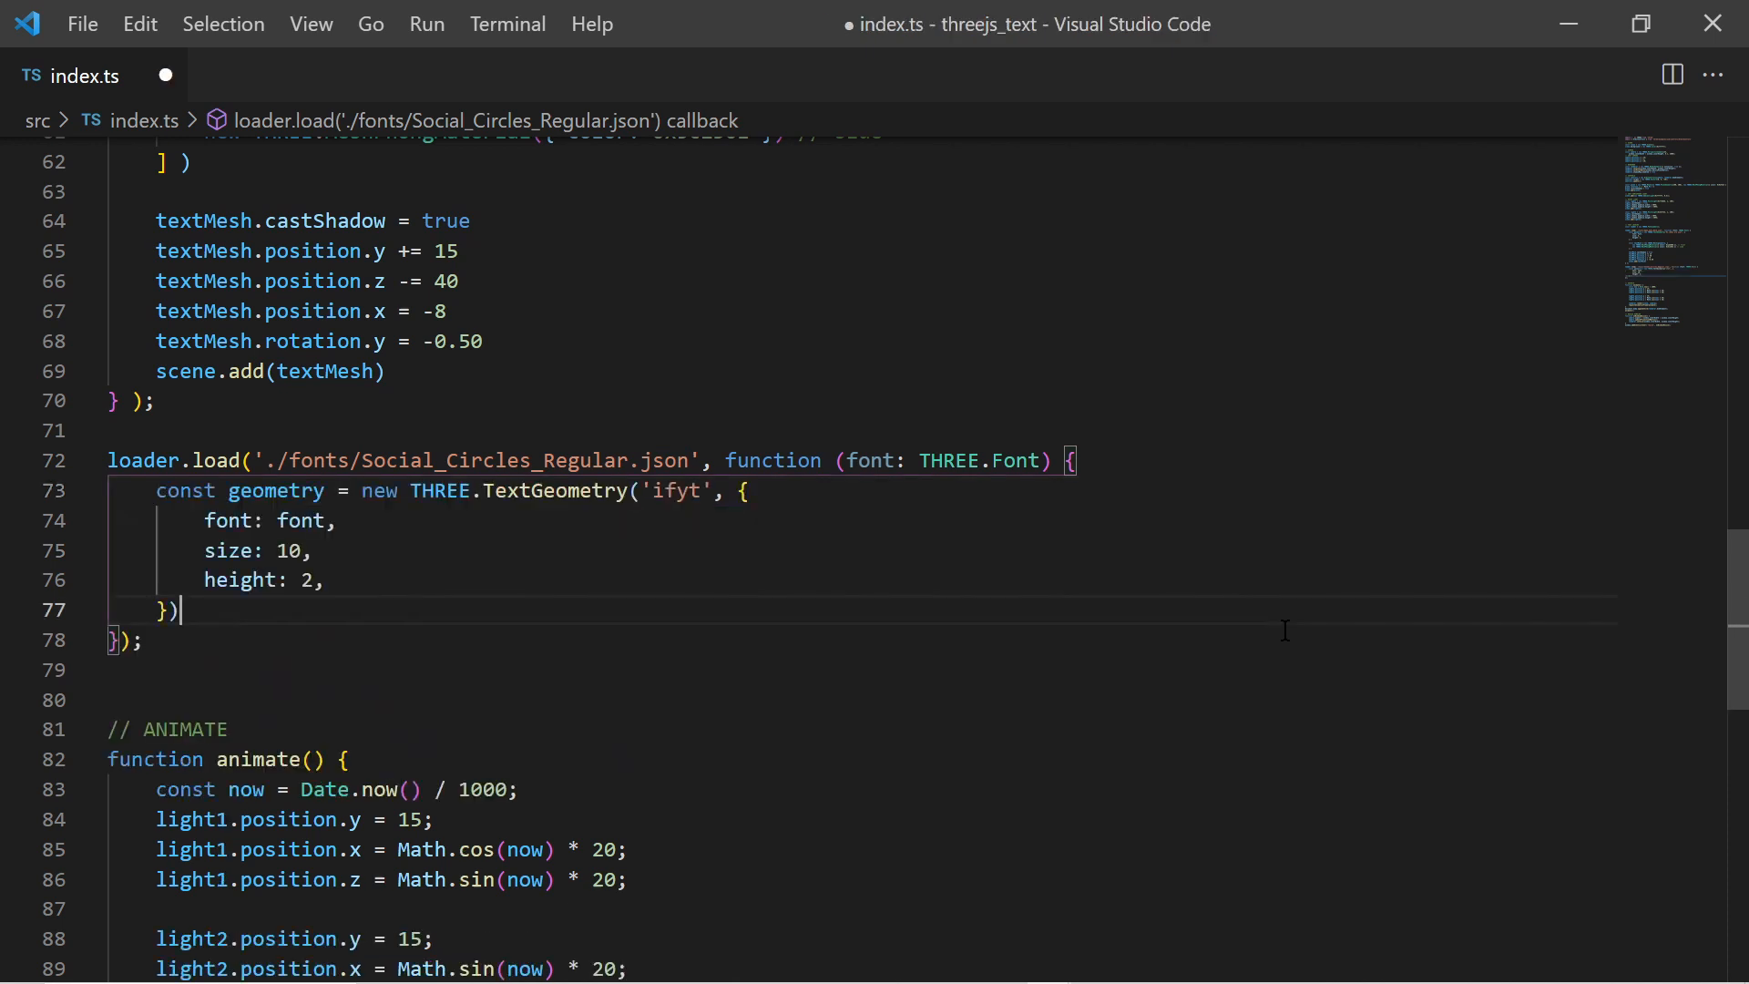
- Save the Social_Circles_Regular 'ifyt' iconsMesh block and select its colour value for editing
{"action": "key", "text": "ctrl+s"}
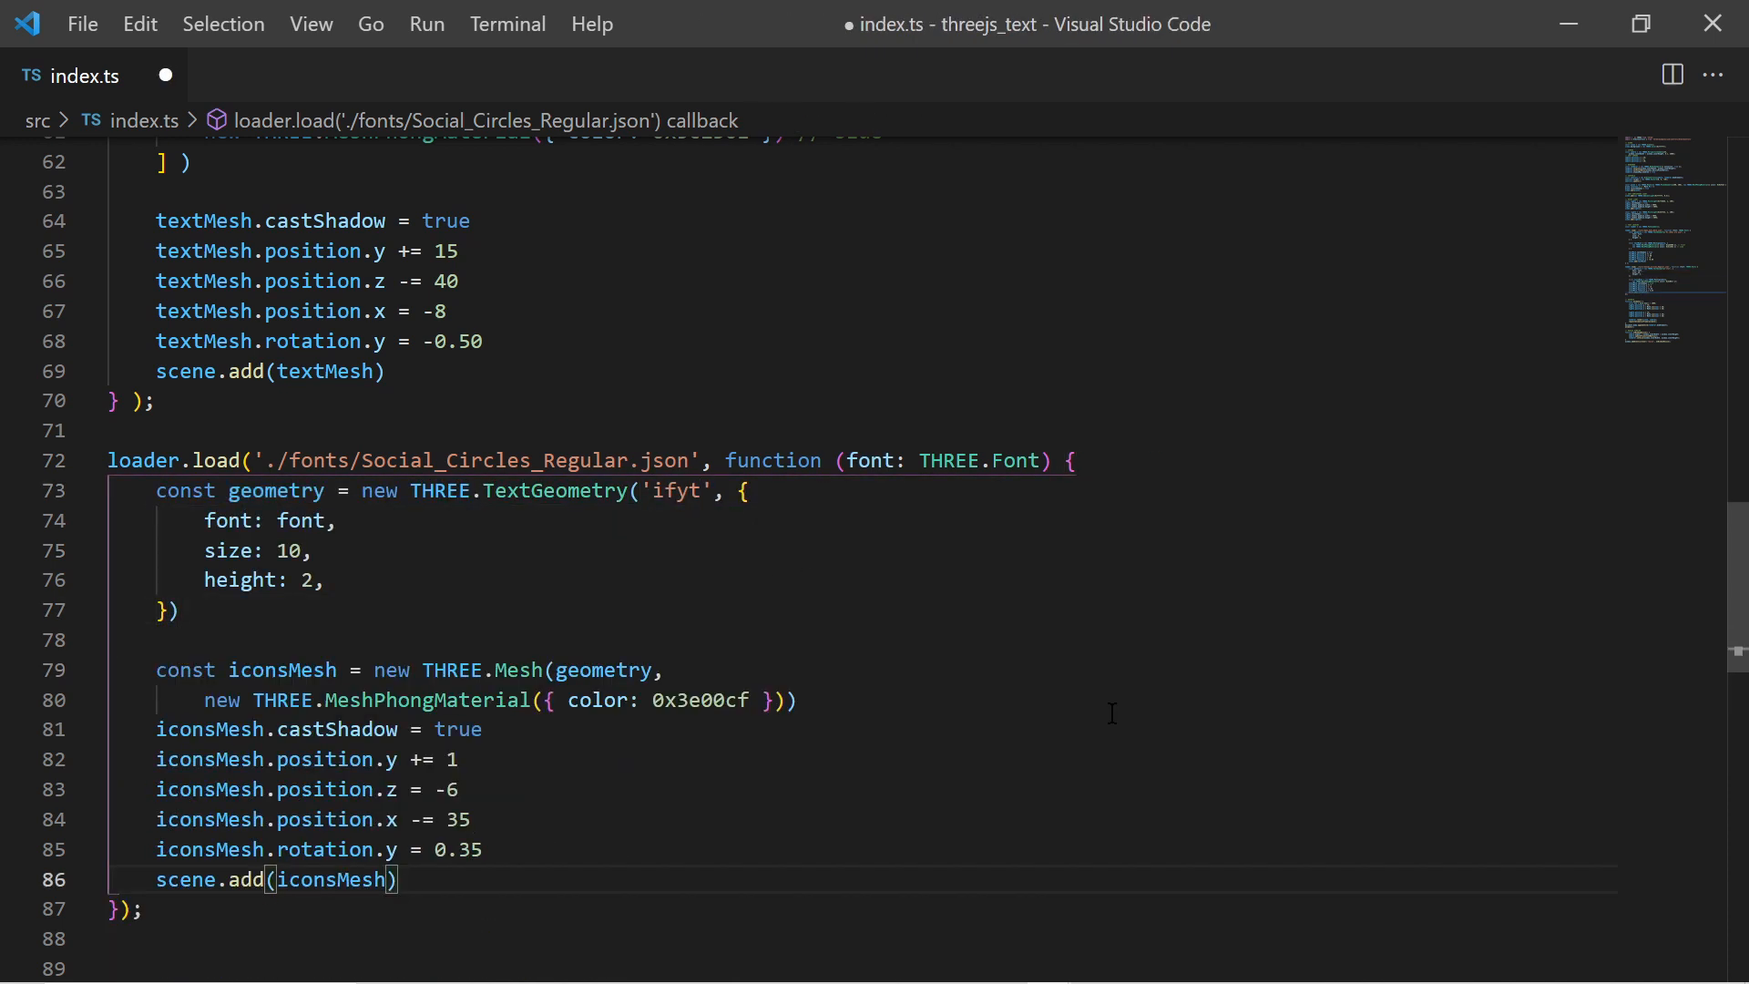
{"action": "key", "text": "ctrl+s"}
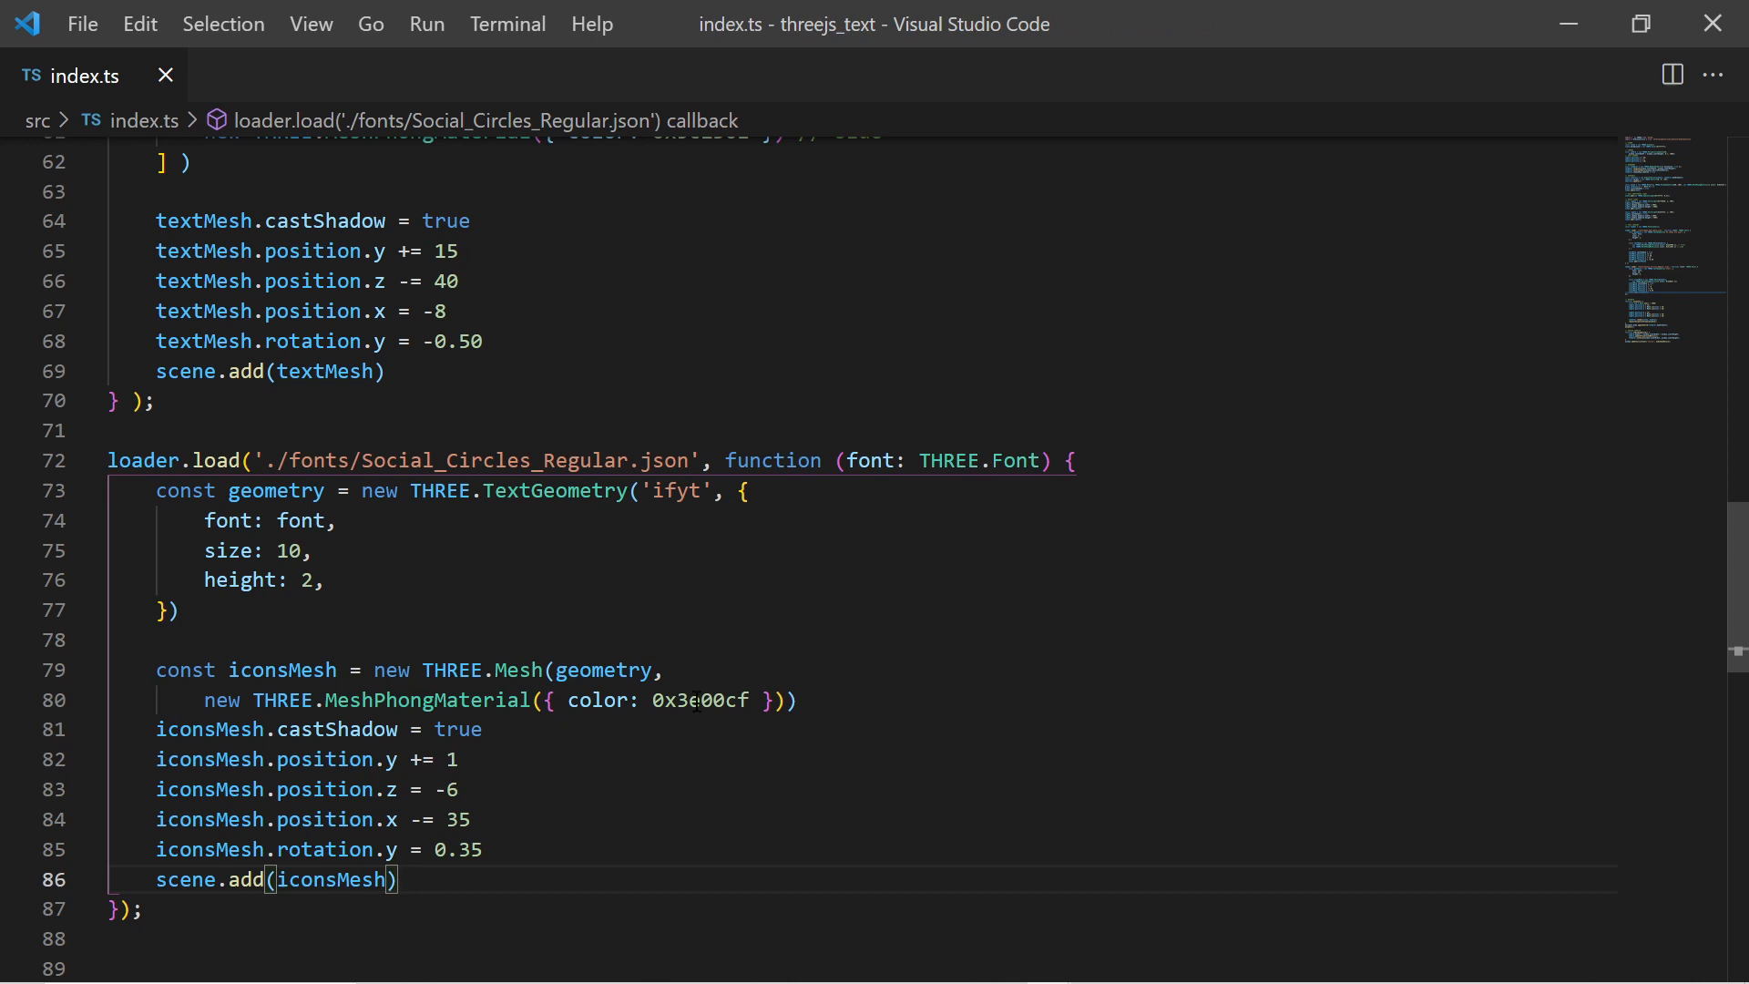
{"action": "double_click", "coordinate": [699, 700]}
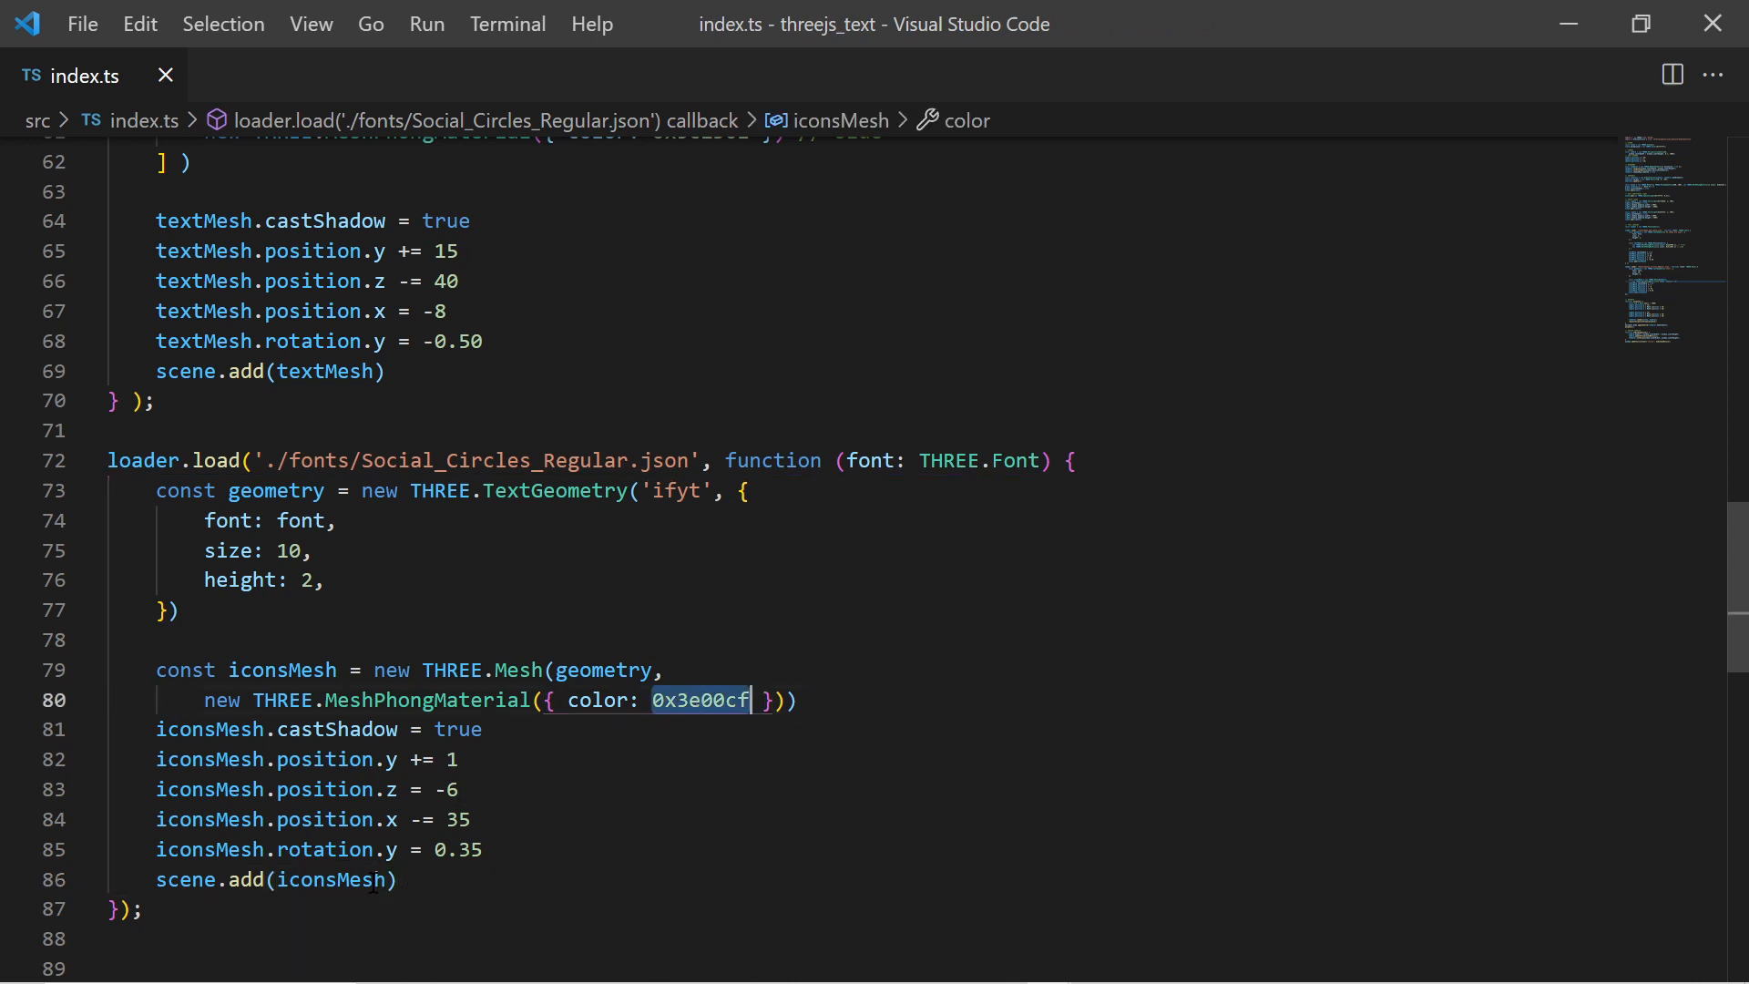